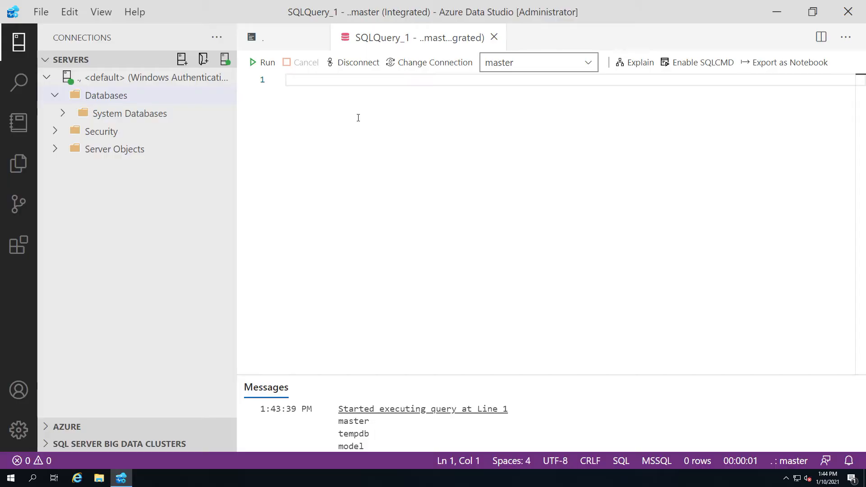
{"action": "type", "text": "De"}
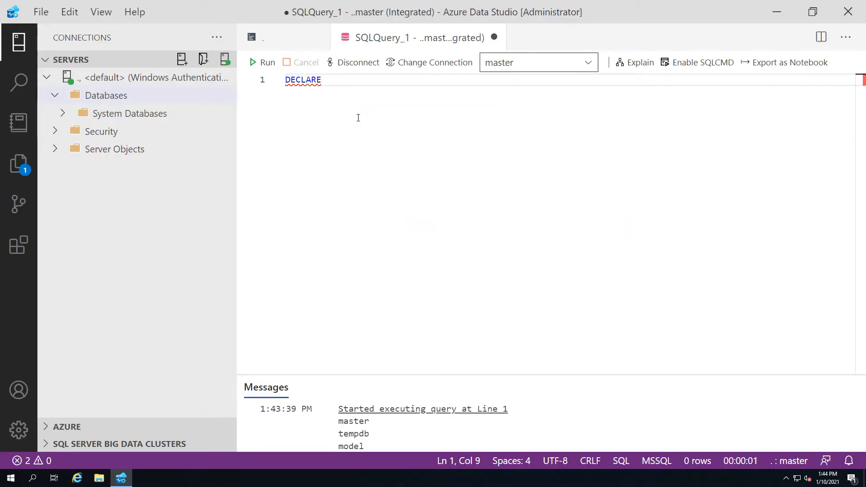
{"action": "type", "text": "@database V"}
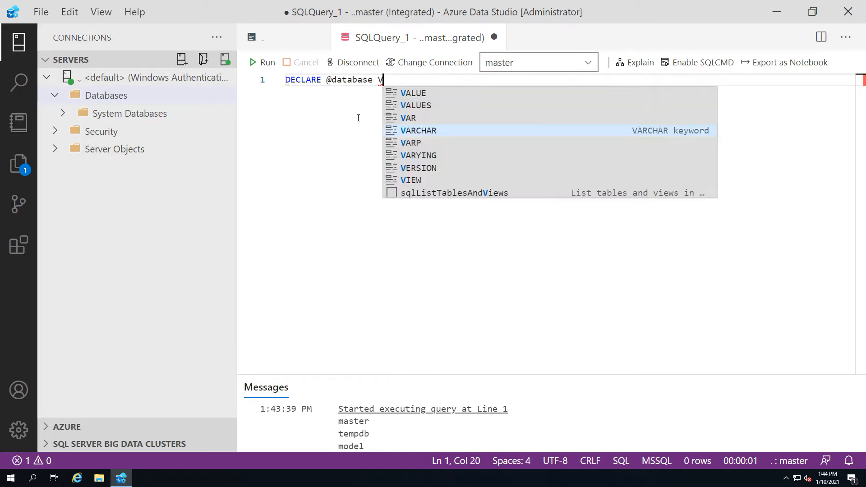
{"action": "type", "text": "ARCHAR(50)"}
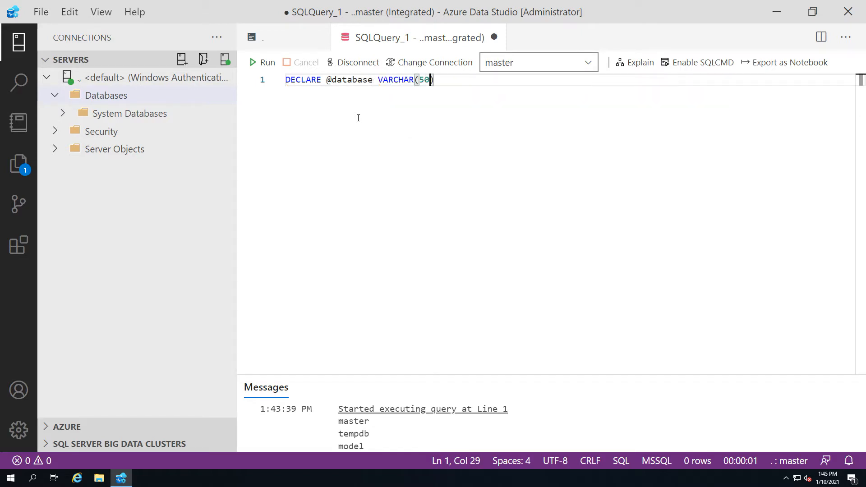
{"action": "type", "text": "DECLARE db_"}
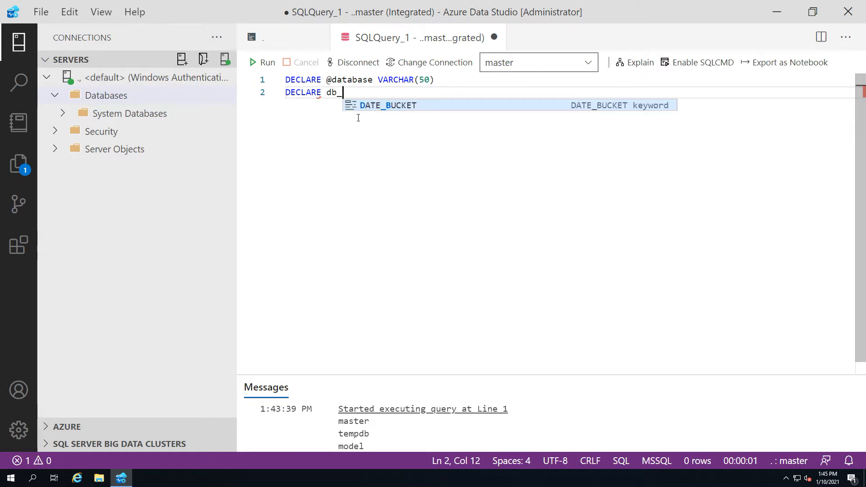
{"action": "type", "text": "cursor"}
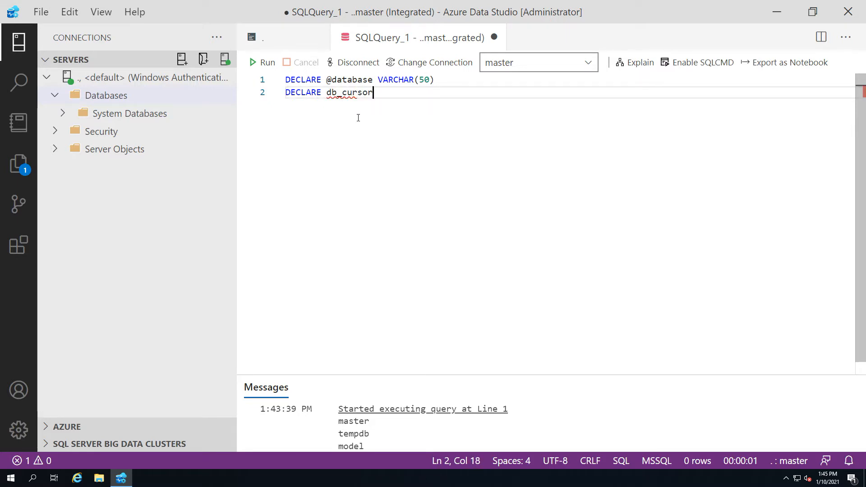
{"action": "type", "text": "CURSOR FOR sele"}
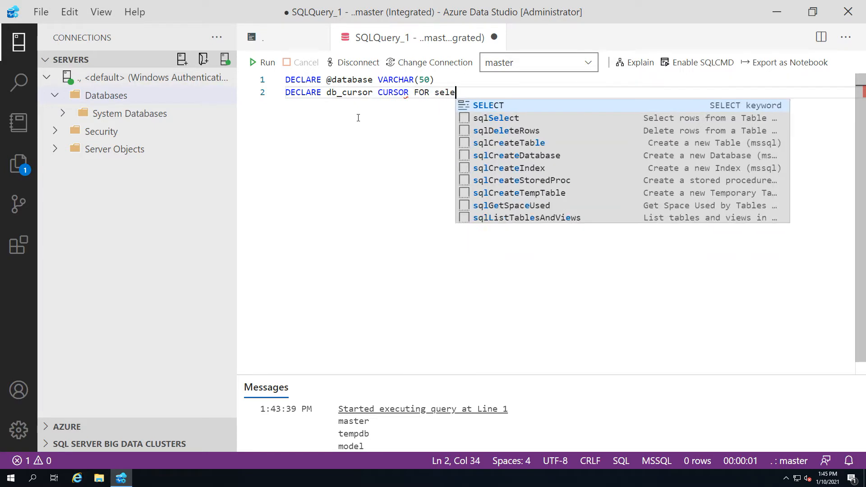
{"action": "type", "text": "ct name FROM"}
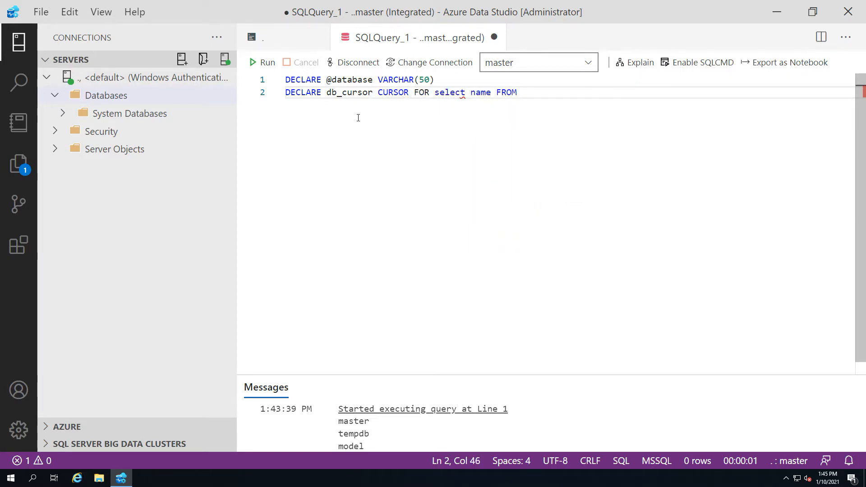
{"action": "type", "text": "sys.databases"}
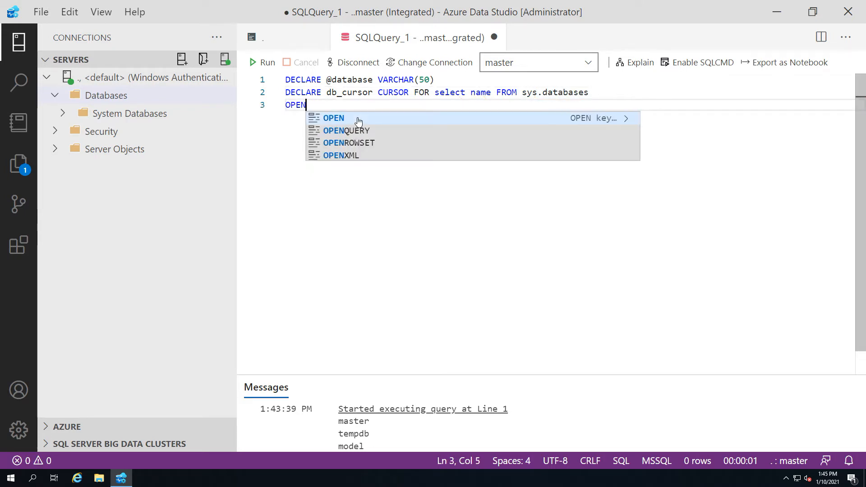
{"action": "type", "text": "db_cursor"}
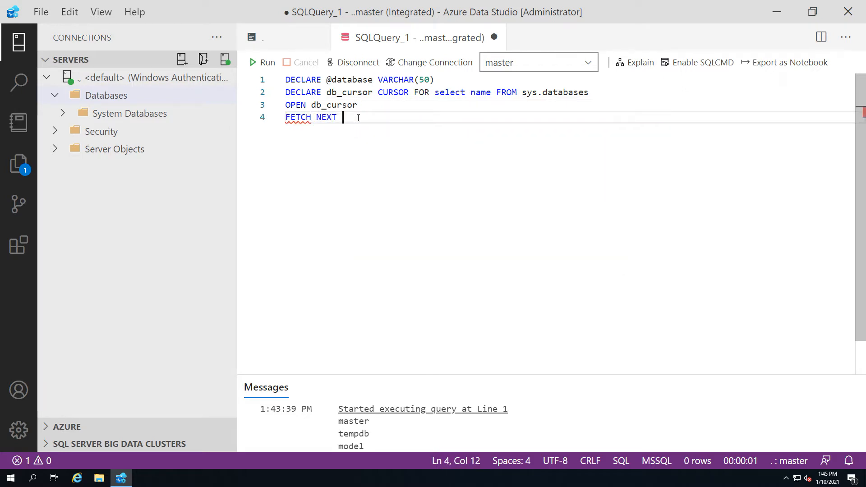
{"action": "type", "text": "FROM db_"}
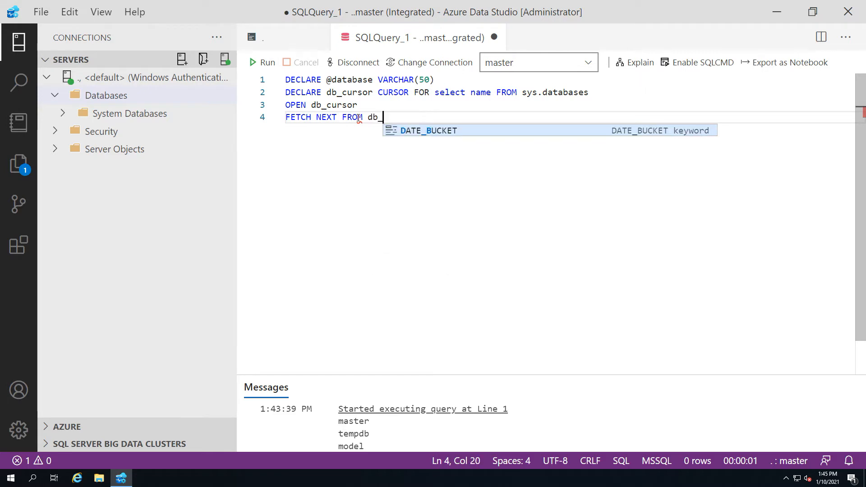
{"action": "type", "text": "cursor"}
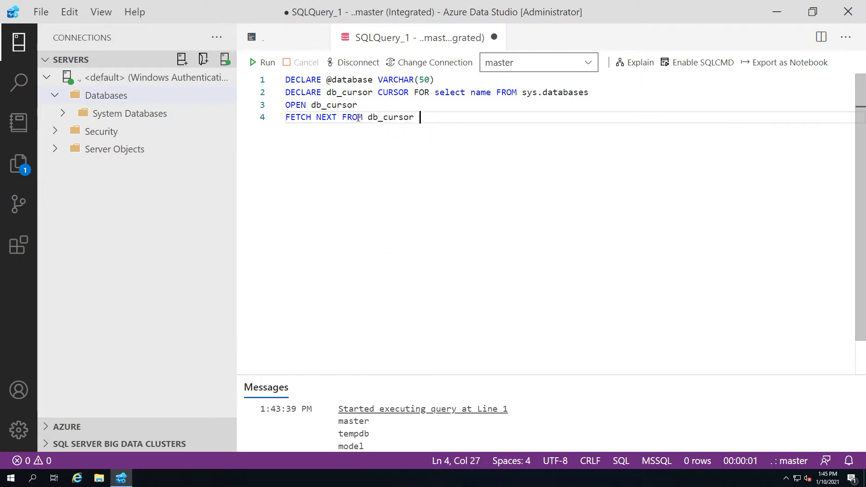
{"action": "type", "text": "INTO @database"}
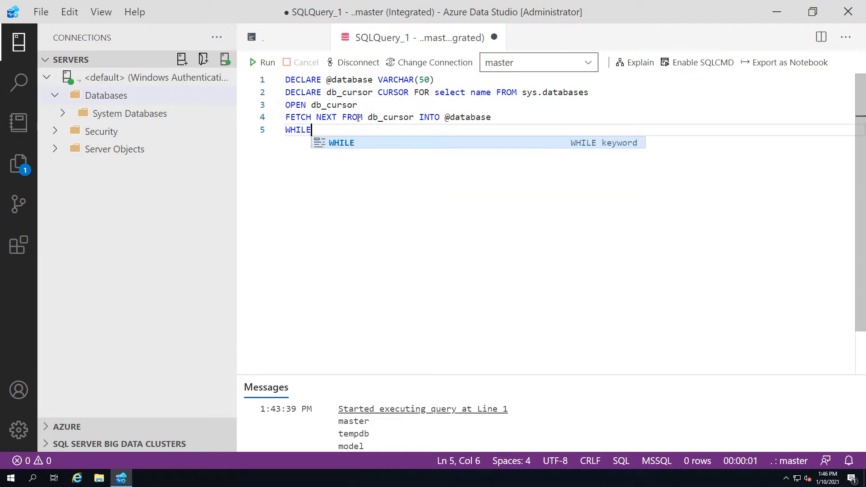
{"action": "type", "text": "@@FETCH_STATUS = 0"}
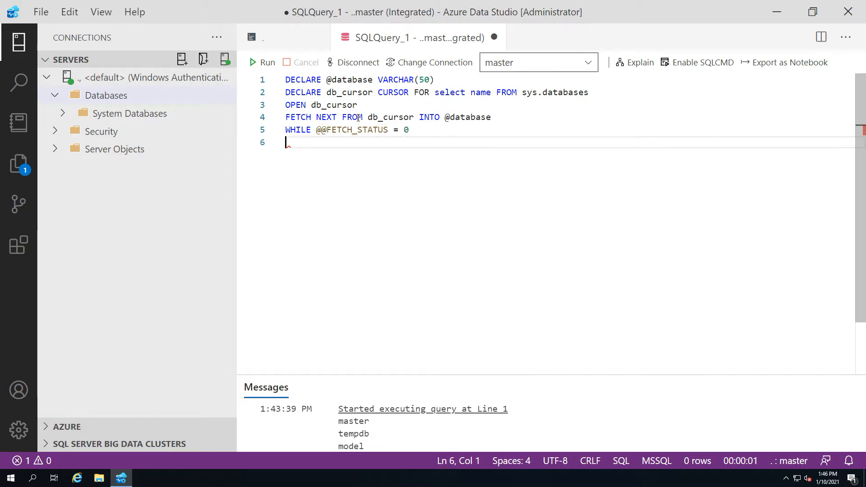
{"action": "type", "text": "BEGIN"}
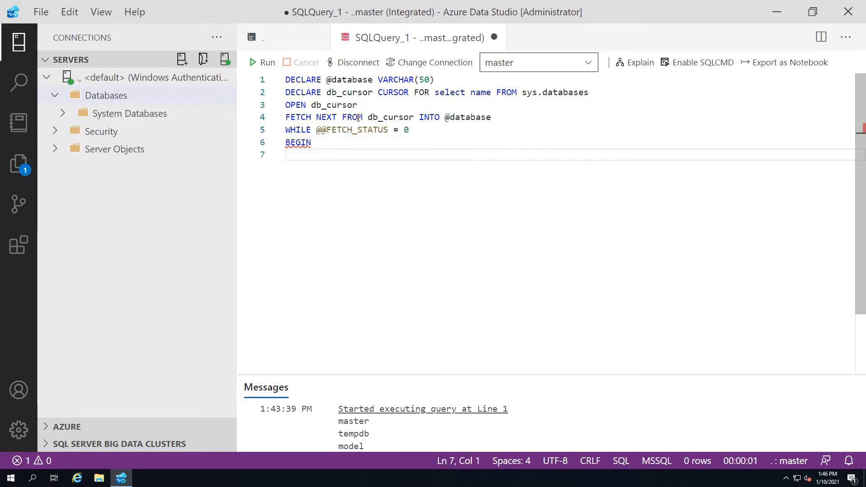
{"action": "type", "text": "Print @database"}
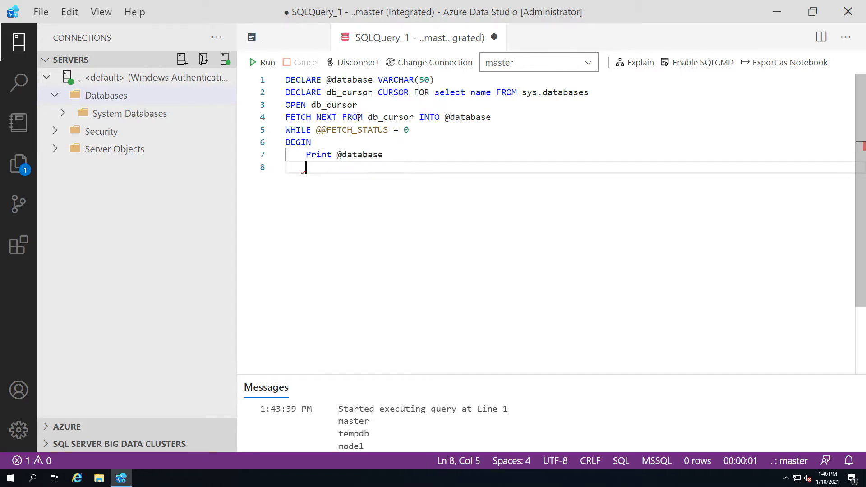
{"action": "type", "text": "FETCH NEXT FROM db_"}
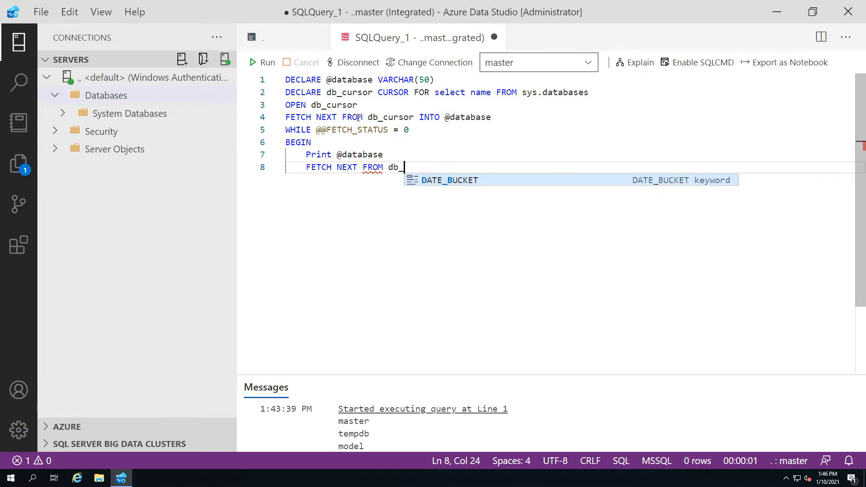
{"action": "type", "text": "cur"}
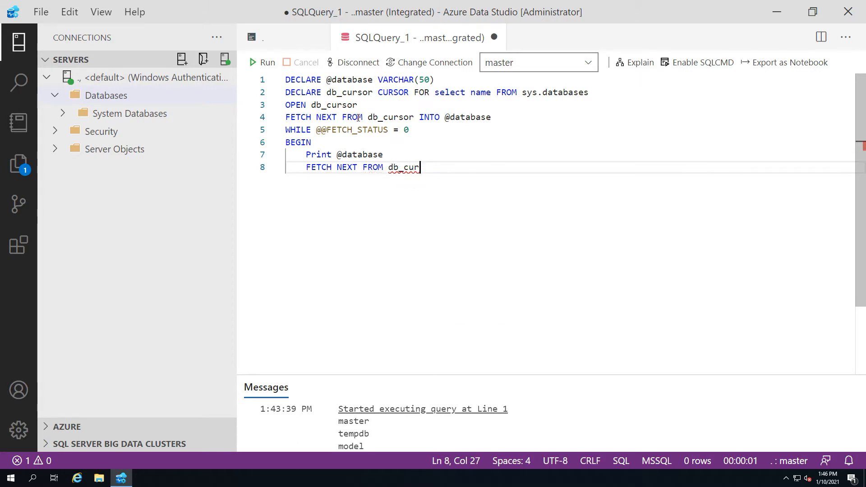
{"action": "type", "text": "sor INTO"}
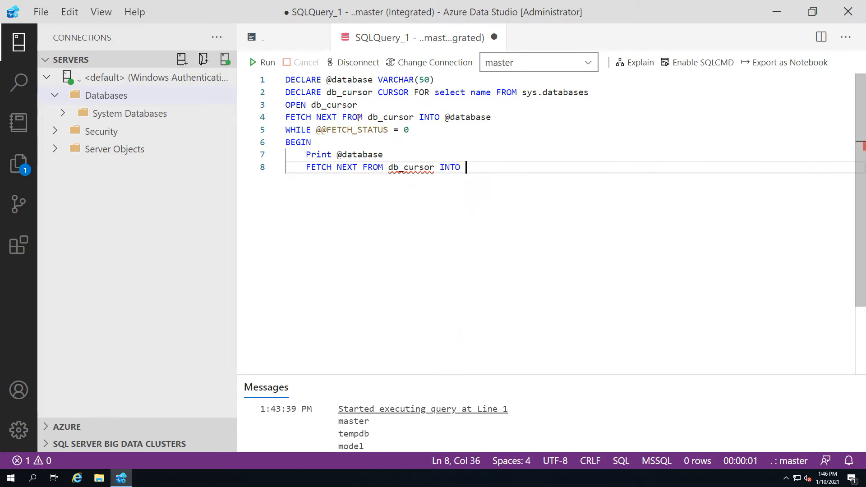
{"action": "type", "text": "@database"}
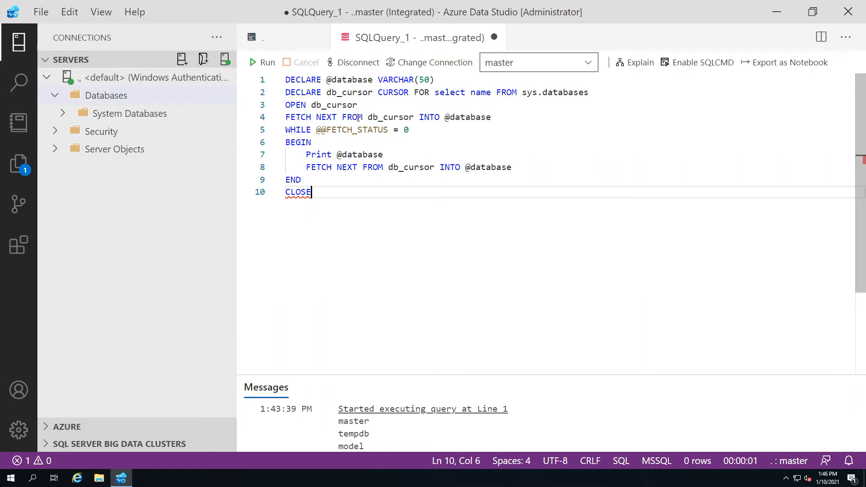
Close and deallocate db_cursor after the loop
{"action": "type", "text": "db_cursor"}
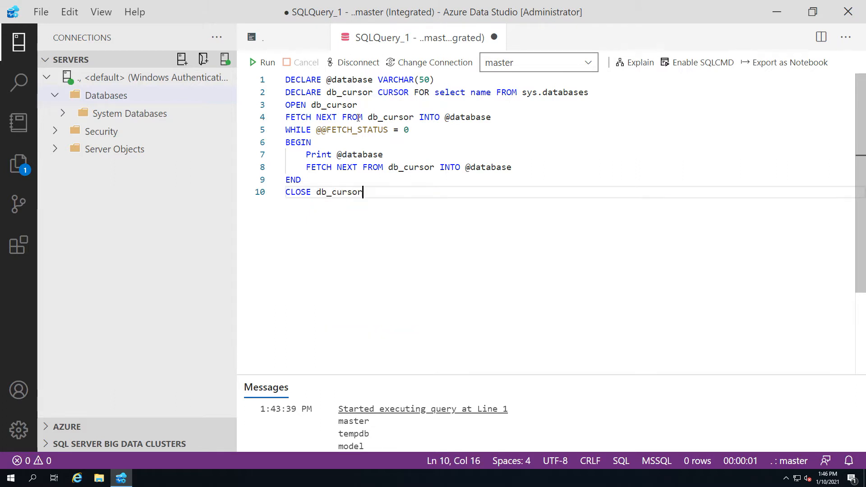
{"action": "type", "text": "DEA"}
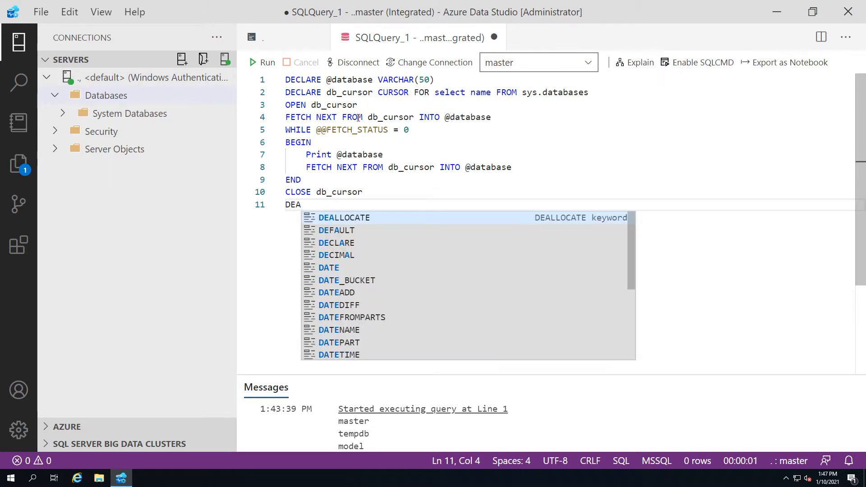
{"action": "type", "text": "LLOCATE db_cursor"}
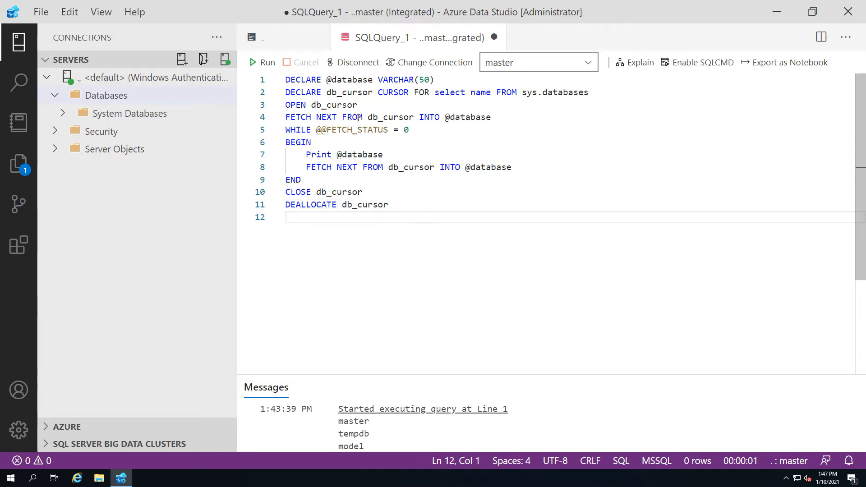
Execute the cursor script, printing master, tempdb, model and msdb, then select everything to clear
{"action": "left_click", "coordinate": [266, 62]}
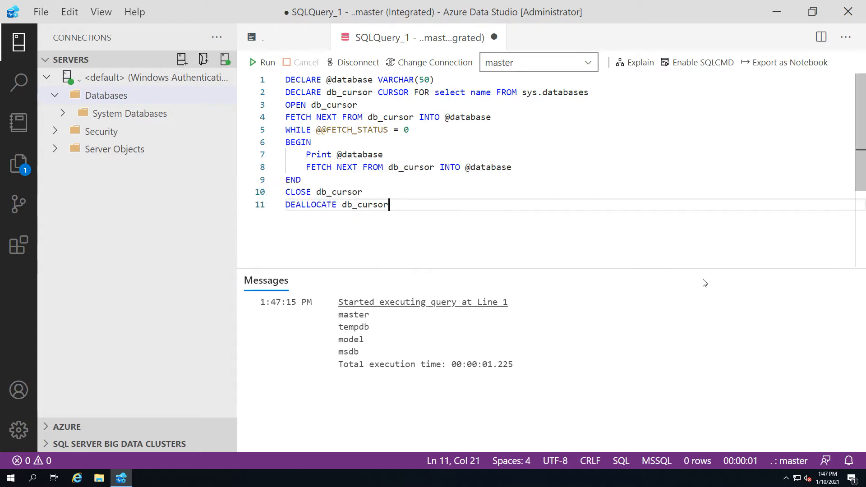
{"action": "key", "text": "ctrl+a"}
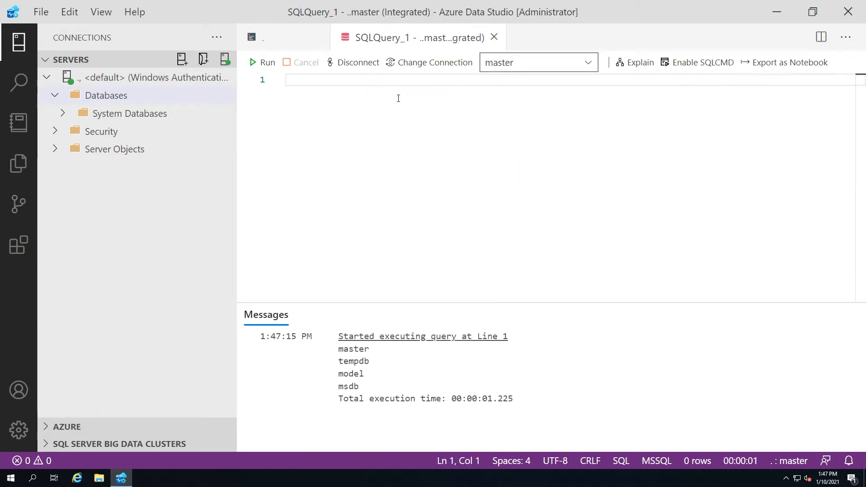
Define a CTE that selects name from sys.databases
{"action": "type", "text": "with CTE"}
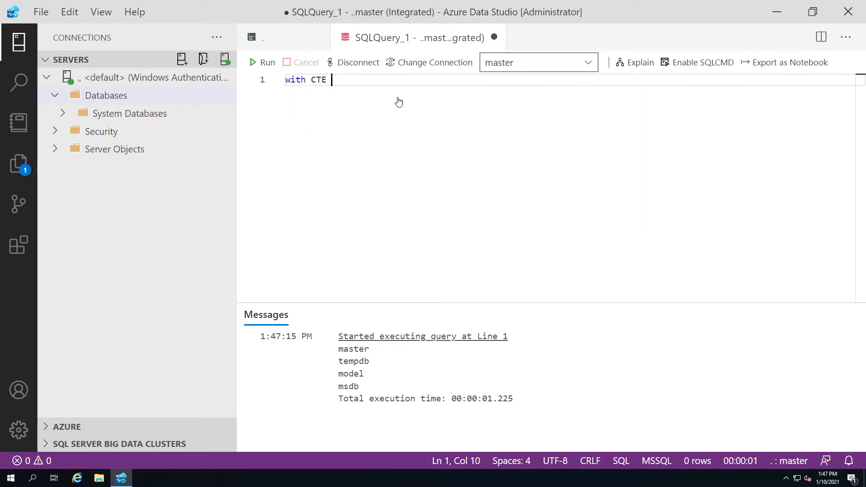
{"action": "type", "text": "AS ("}
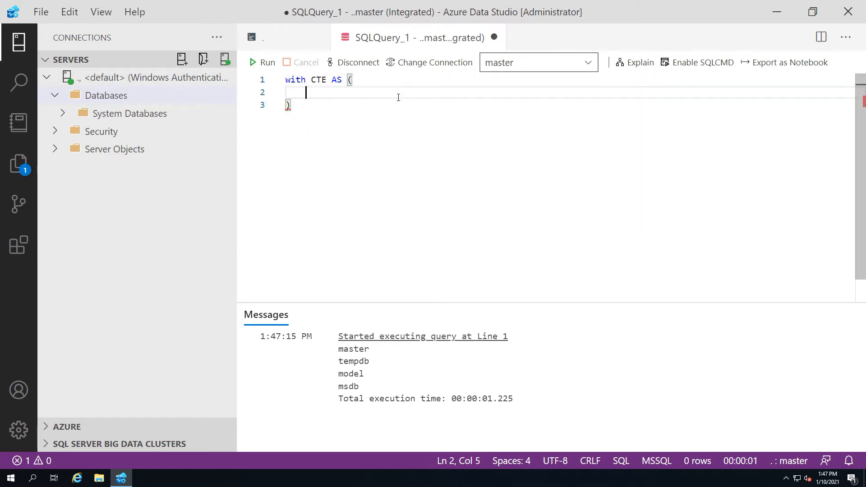
{"action": "type", "text": "select name"}
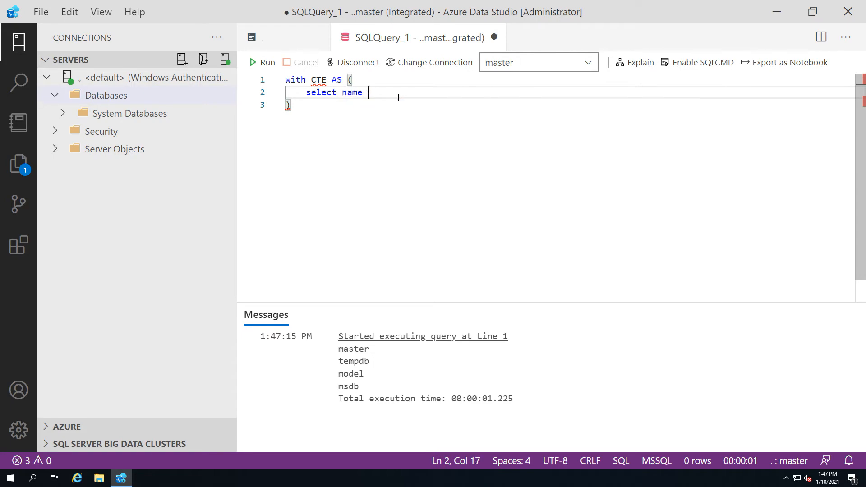
{"action": "type", "text": "from sys.database"}
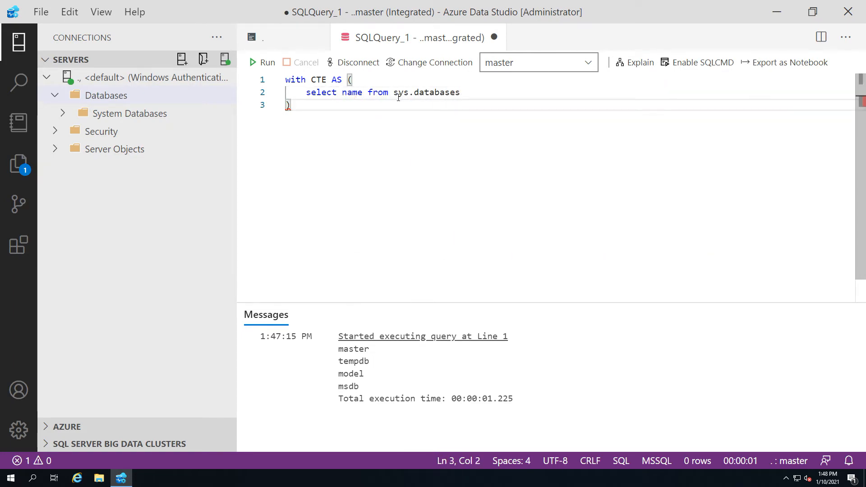
Select the CTE's names into the #query temp table
{"action": "type", "text": "select name"}
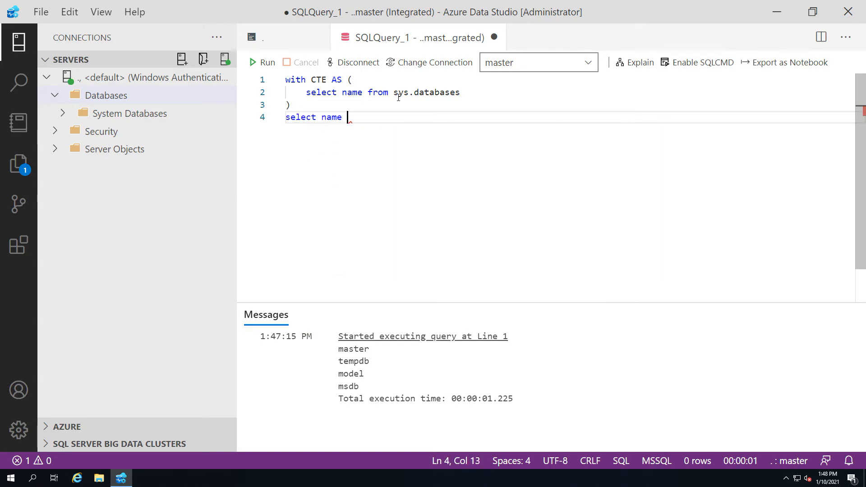
{"action": "type", "text": "into"}
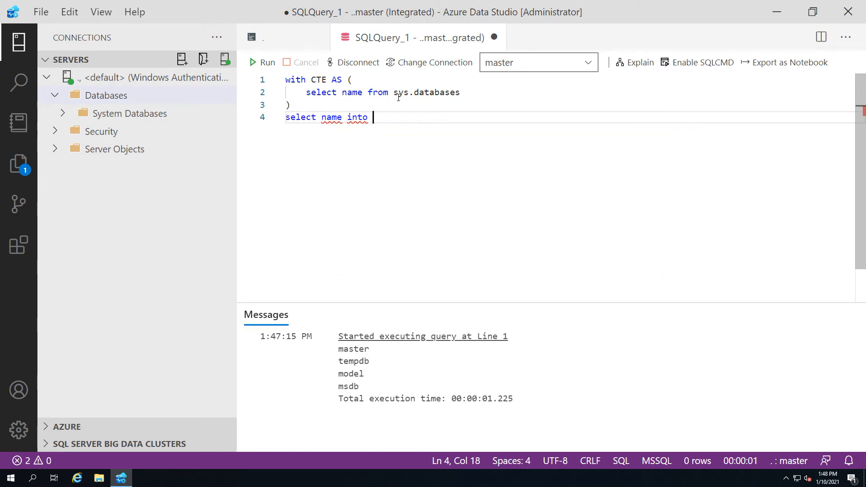
{"action": "type", "text": "#query"}
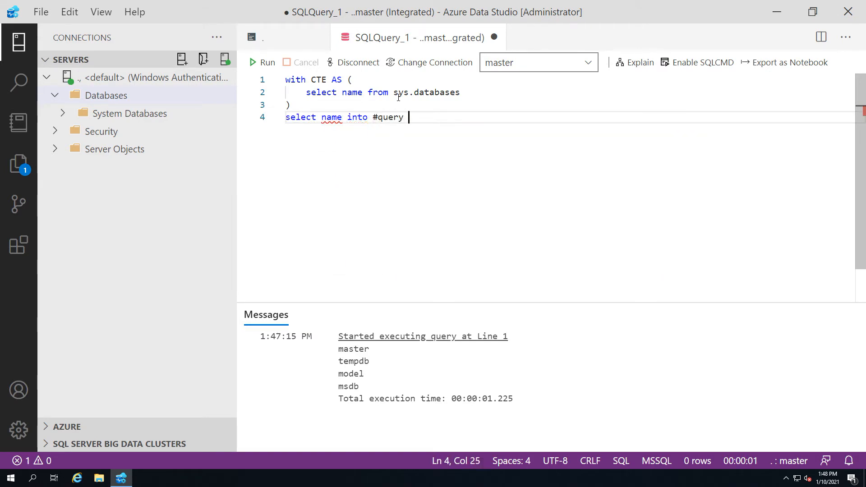
{"action": "type", "text": "from CTE"}
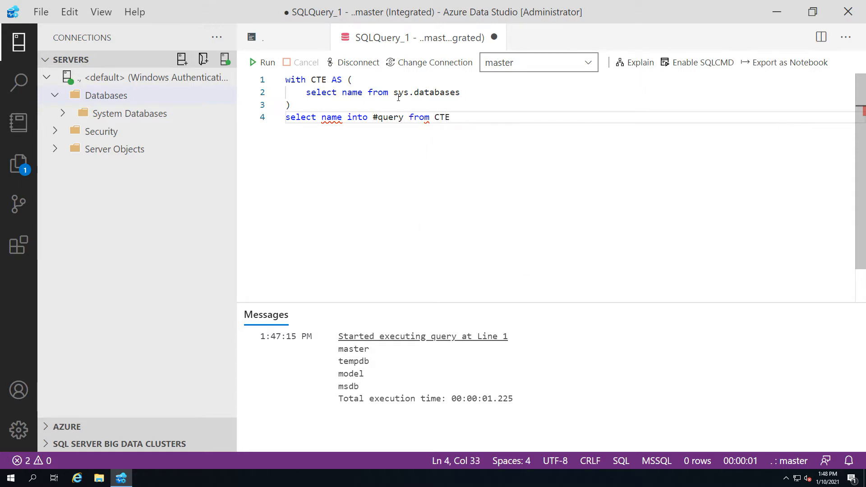
{"action": "type", "text": "DEL"}
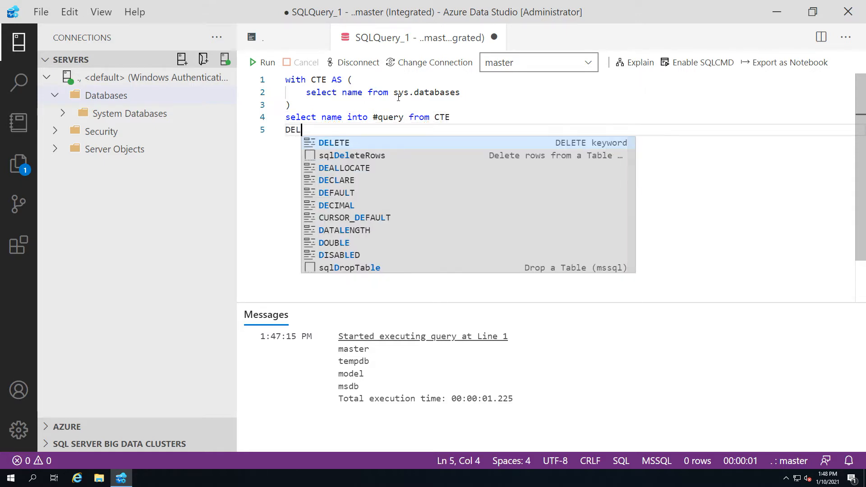
{"action": "type", "text": "CLARE"}
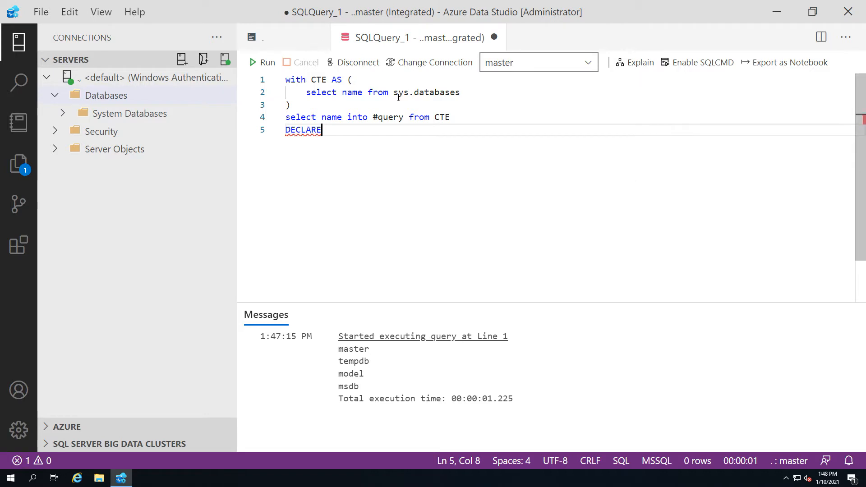
{"action": "type", "text": "@name"}
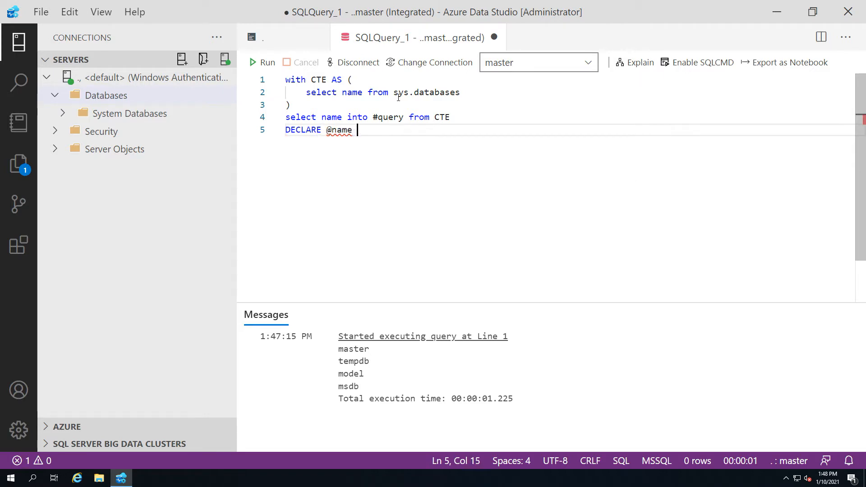
{"action": "type", "text": "VARCHAR"}
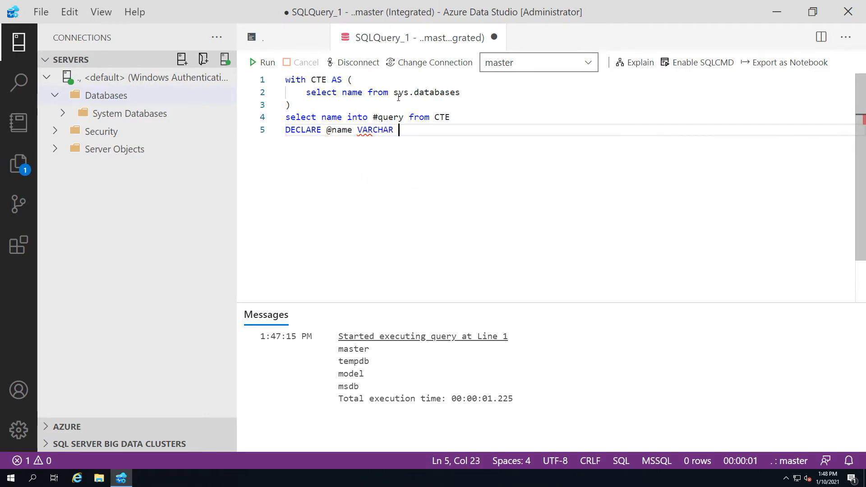
{"action": "type", "text": "(50)"}
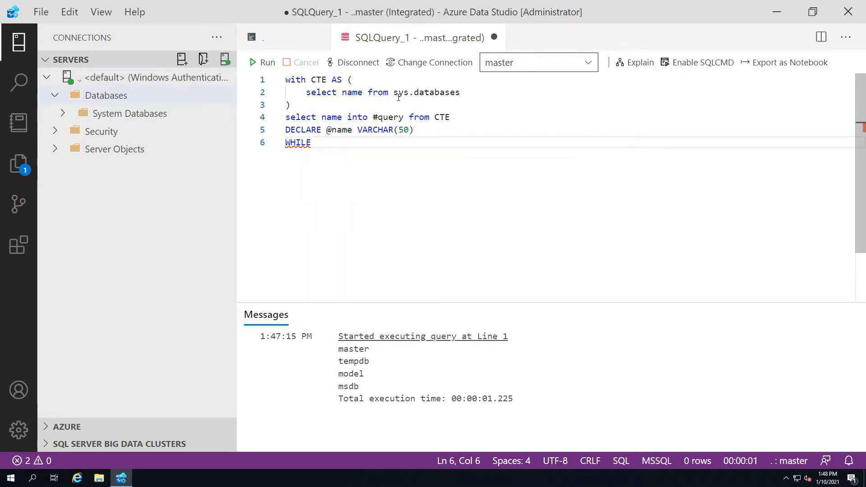
Begin a WHILE EXISTS (select top (1) name FROM #query) loop
{"action": "type", "text": "EXISTS (select top"}
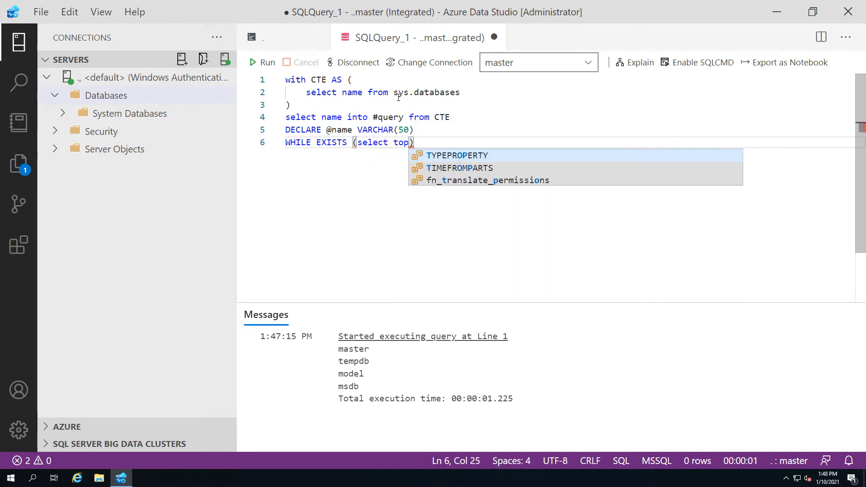
{"action": "type", "text": "(1)"}
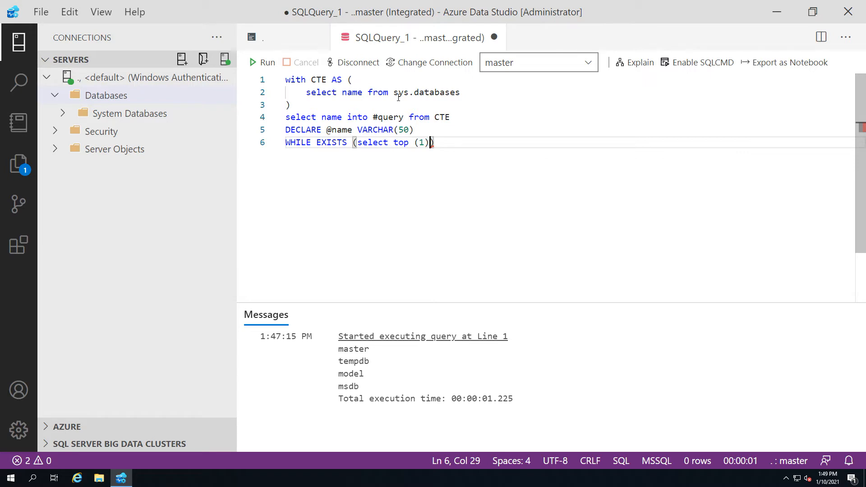
{"action": "type", "text": "FROM)"}
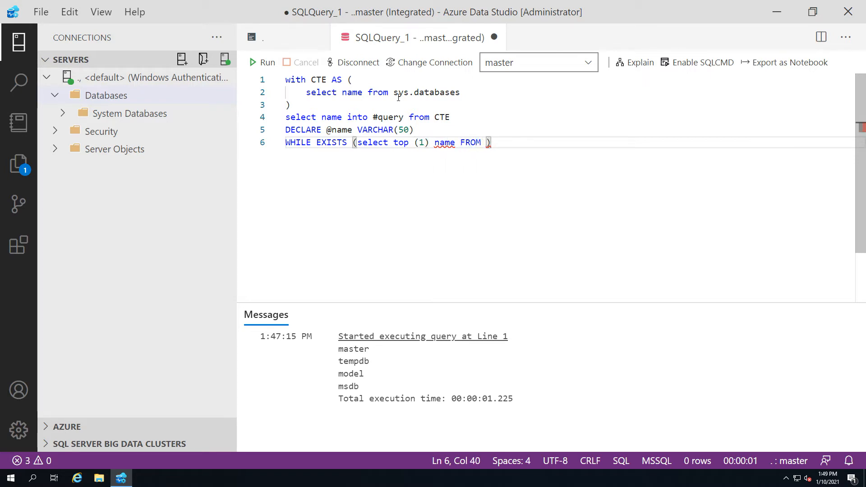
{"action": "type", "text": "#query)"}
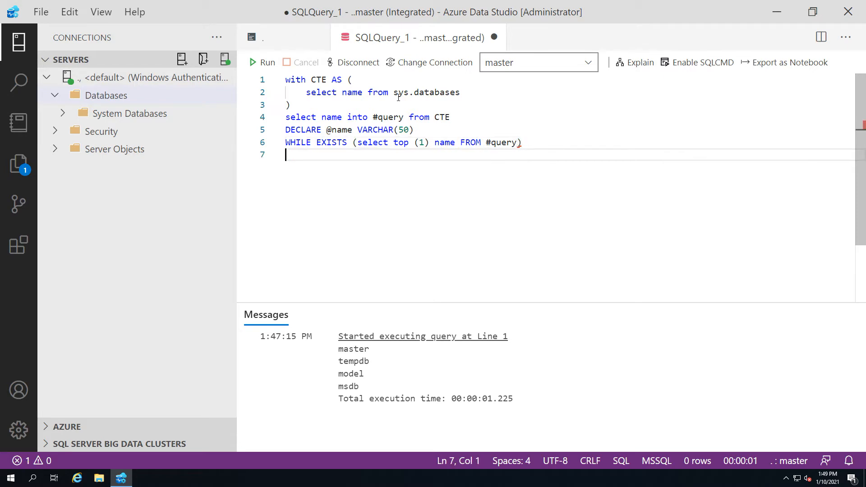
{"action": "type", "text": "BEGIN"}
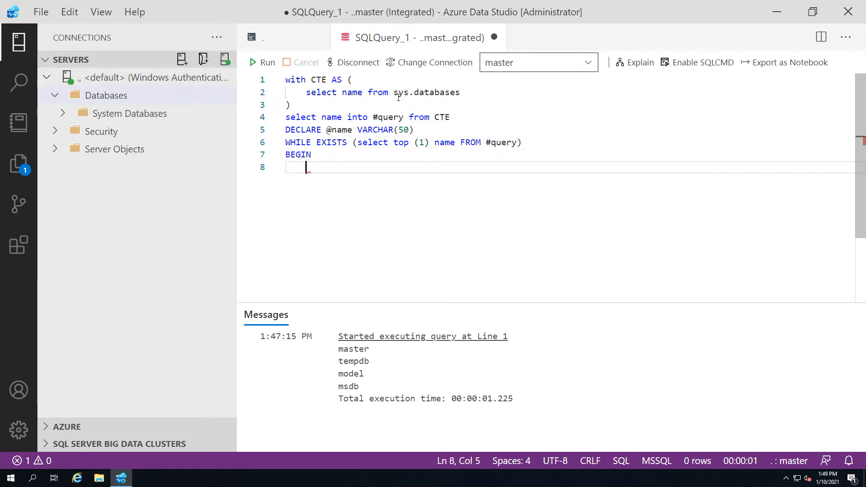
{"action": "type", "text": "set @name = ()"}
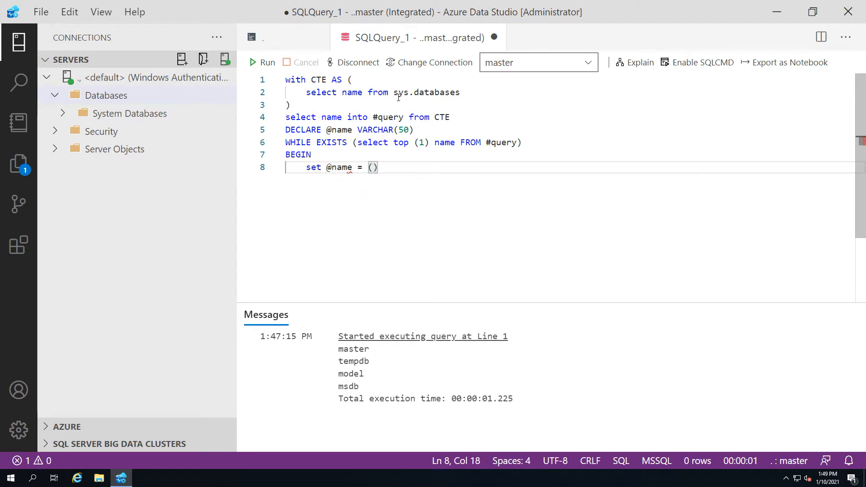
{"action": "type", "text": "select top"}
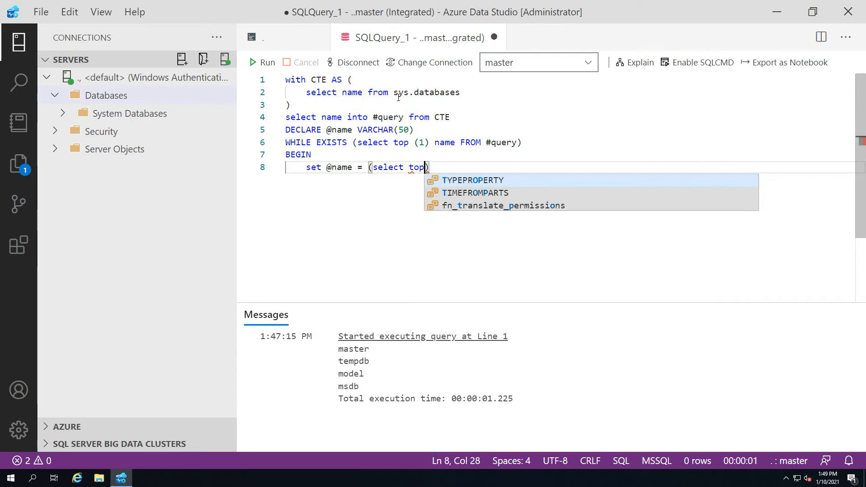
{"action": "type", "text": "()"}
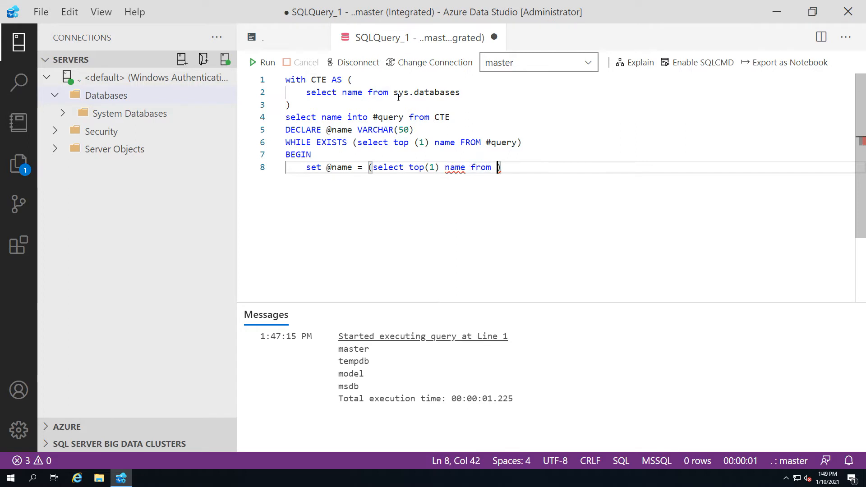
{"action": "type", "text": "#query"}
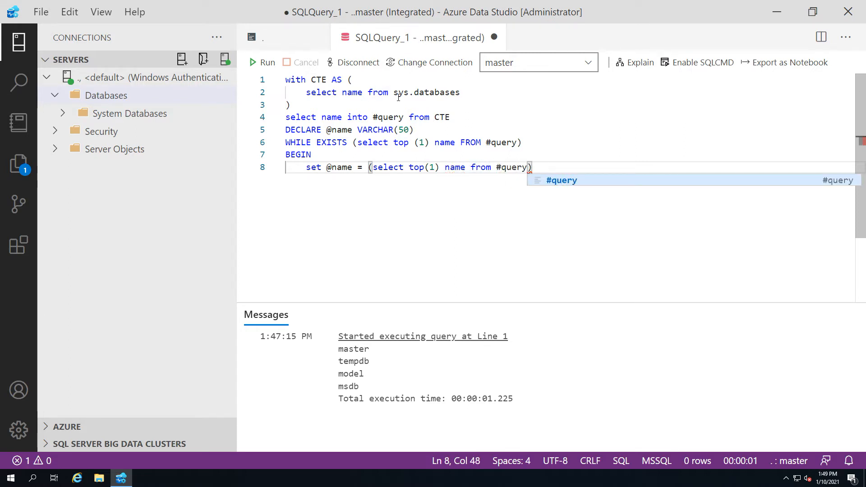
{"action": "type", "text": "print"}
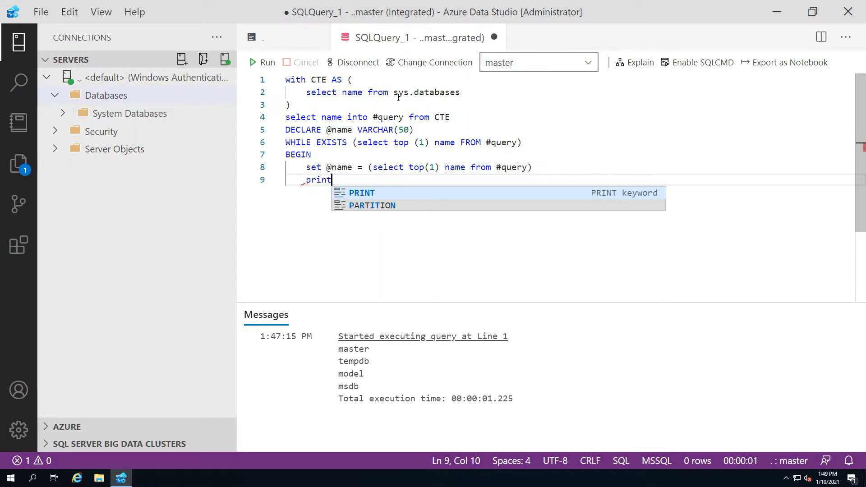
{"action": "type", "text": "@name"}
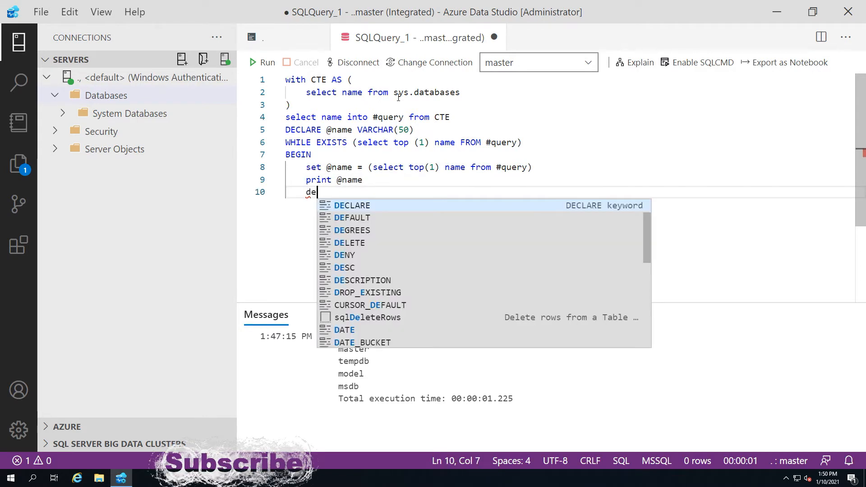
{"action": "type", "text": "lete from"}
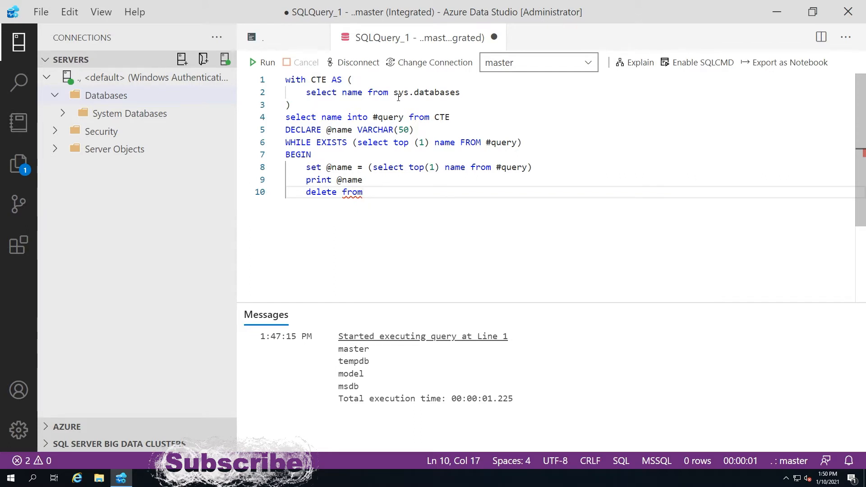
{"action": "type", "text": "#query where name ="}
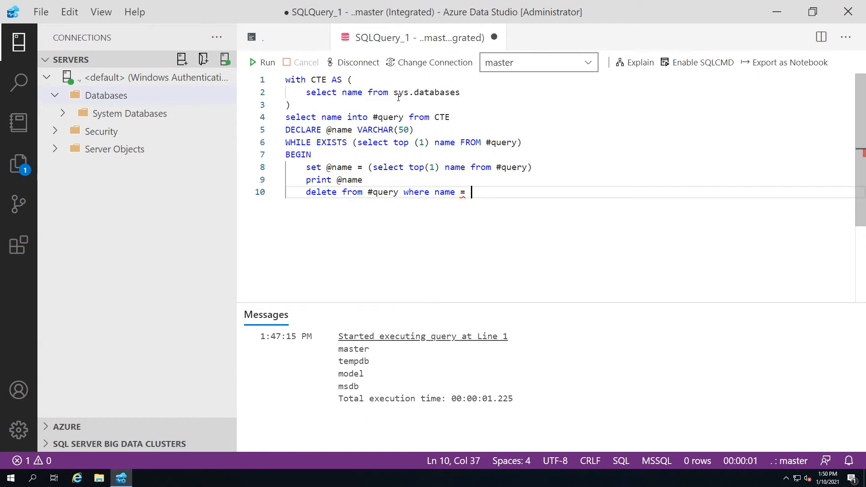
{"action": "key", "text": "enter"}
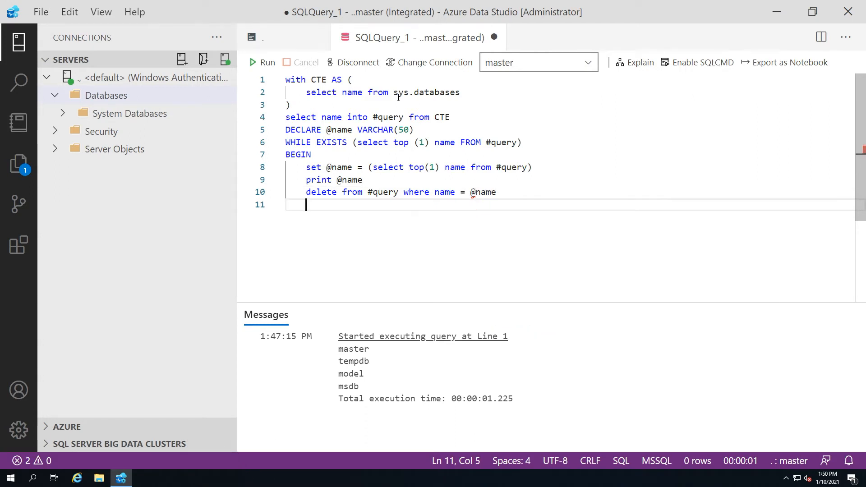
End the loop, add DROP TABLE #query, and run the script
{"action": "type", "text": "END"}
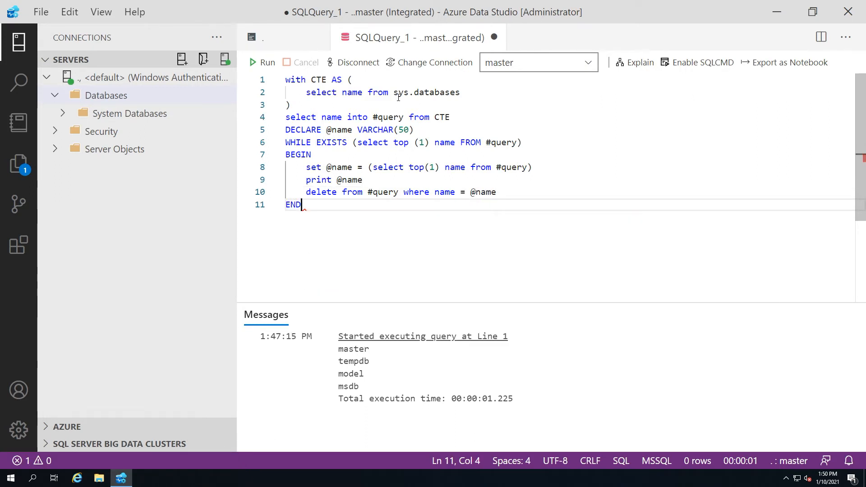
{"action": "type", "text": "DROP"}
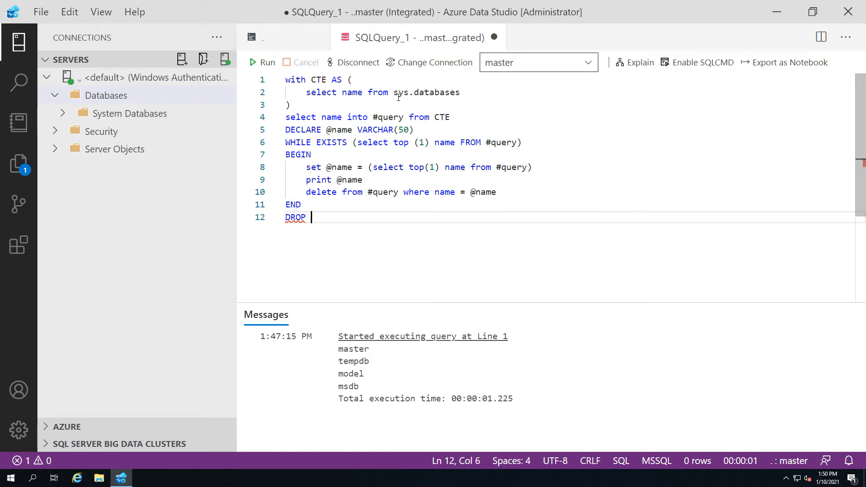
{"action": "type", "text": "TABLE #"}
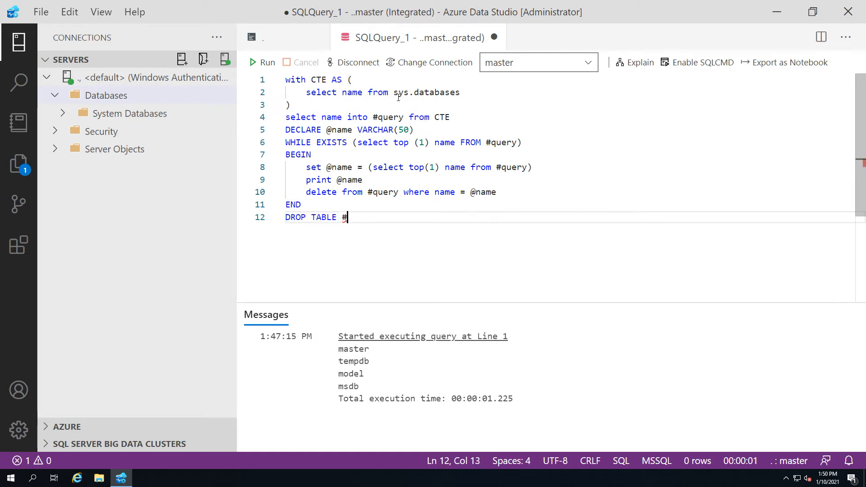
{"action": "type", "text": "query"}
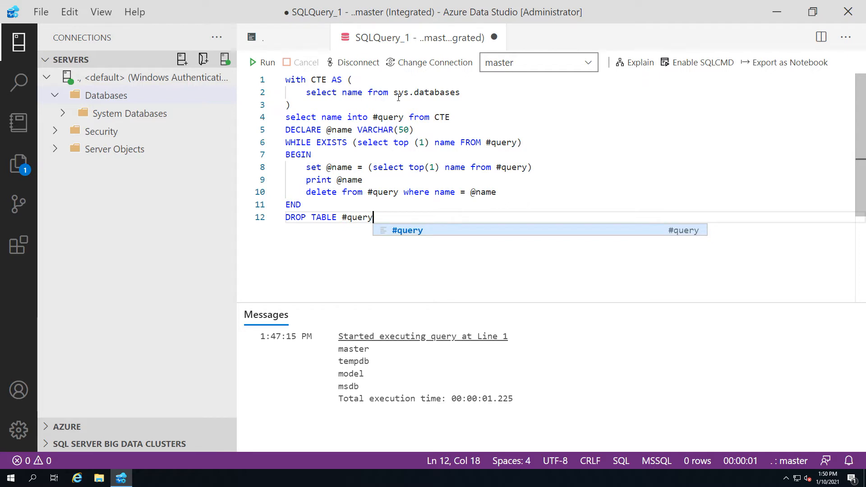
{"action": "left_click", "coordinate": [267, 62]}
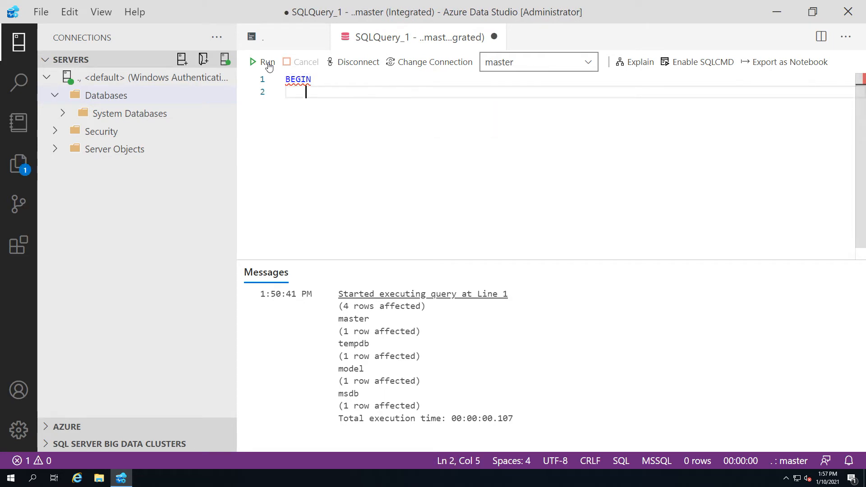
Start the CREATE TABLE with an ID int IDENTITY(1, 1) column
{"action": "type", "text": "CREATE TABLE"}
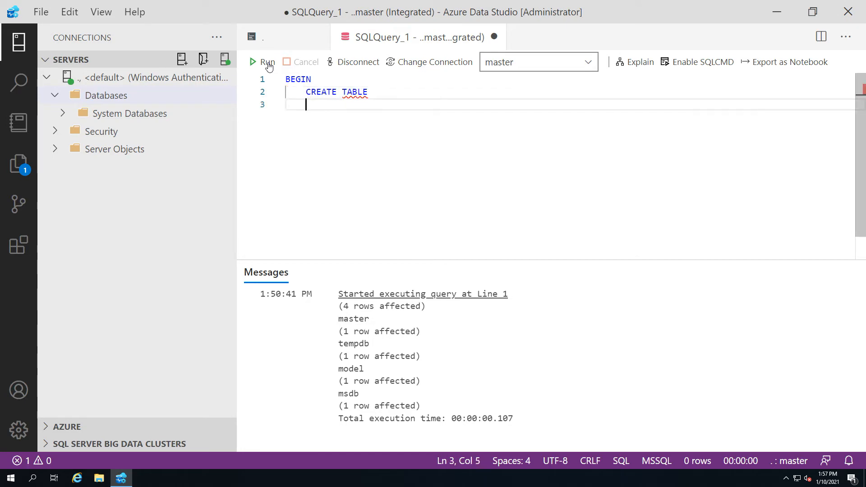
{"action": "type", "text": "()"}
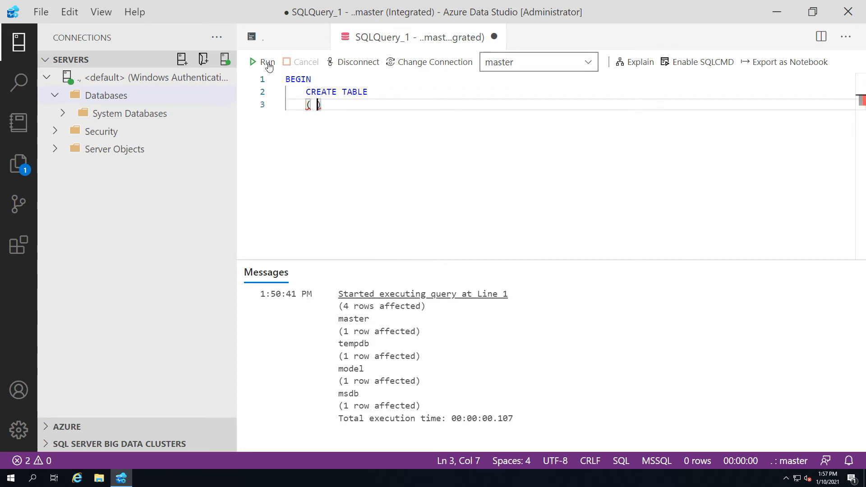
{"action": "type", "text": "ID int I"}
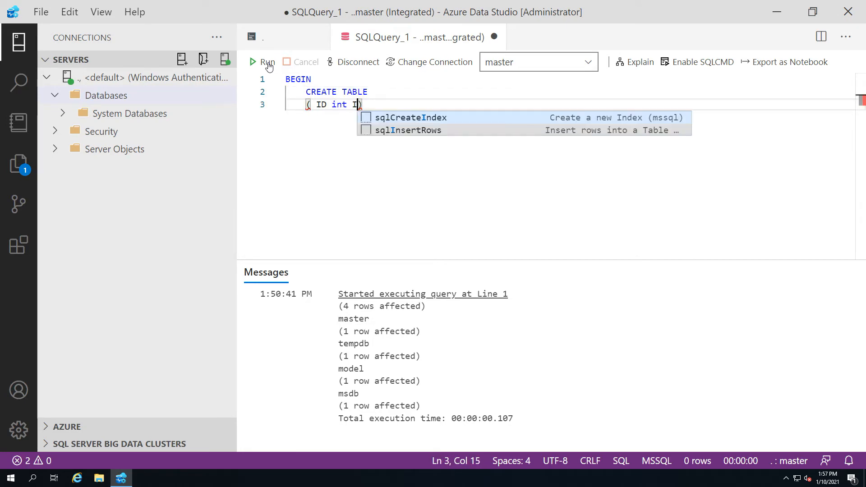
{"action": "type", "text": "DENIT"}
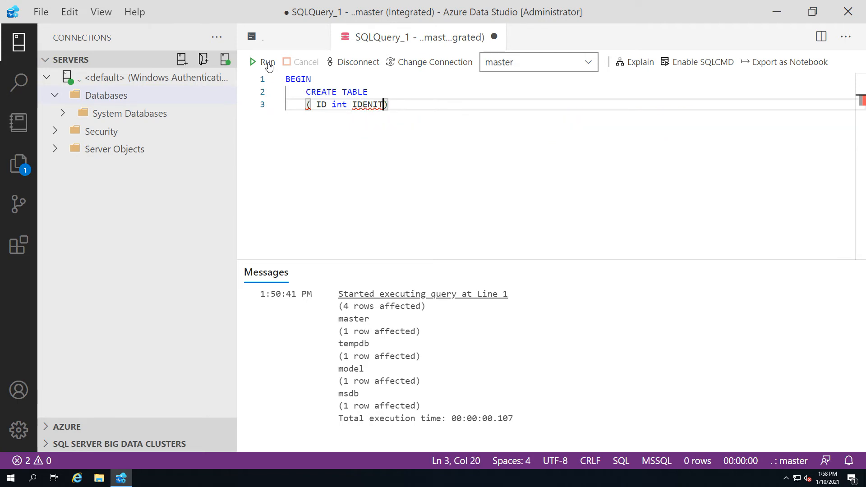
{"action": "type", "text": "Y"}
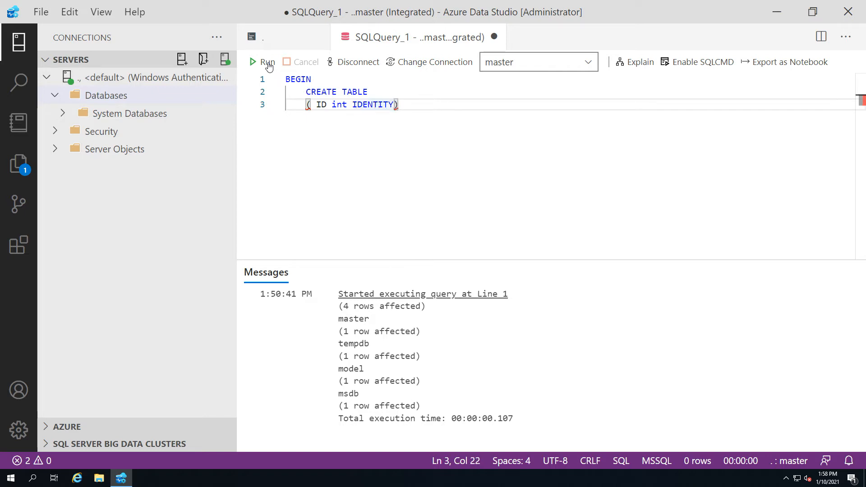
{"action": "type", "text": "(1,"}
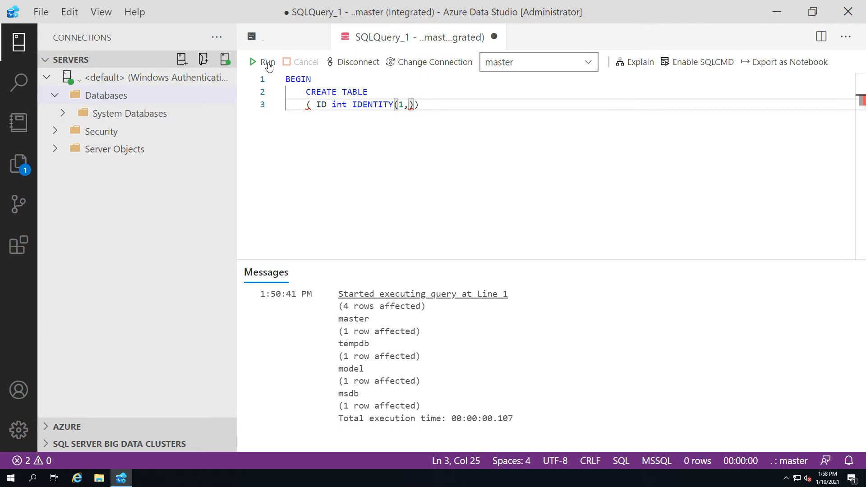
{"action": "type", "text": "1)"}
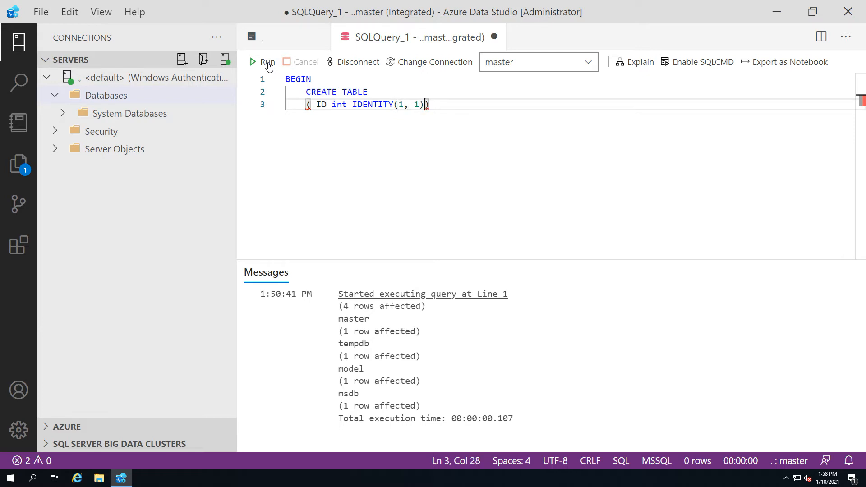
Add a query NVARCHAR(4000) column and close the column list
{"action": "type", "text": ", quer"}
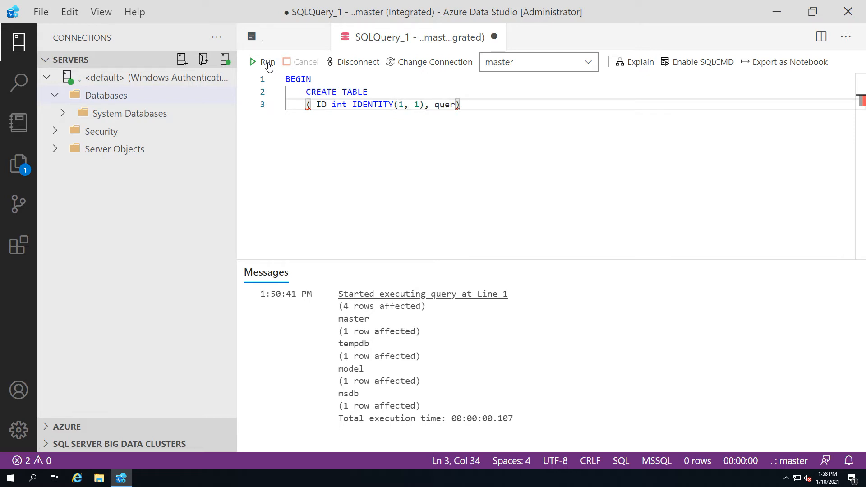
{"action": "type", "text": "y NA"}
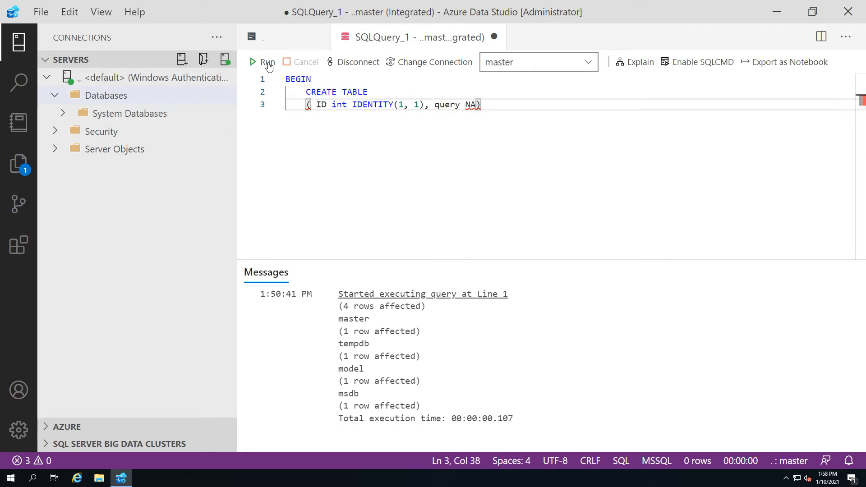
{"action": "type", "text": "VAR"}
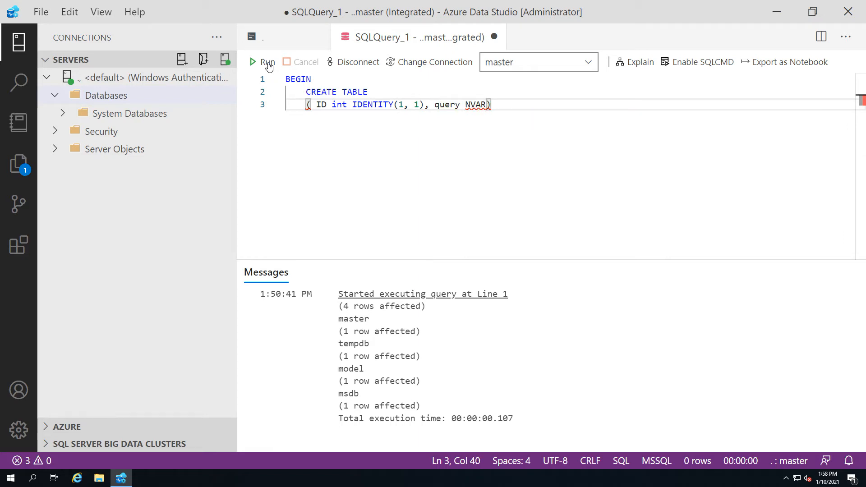
{"action": "type", "text": "CHAR()"}
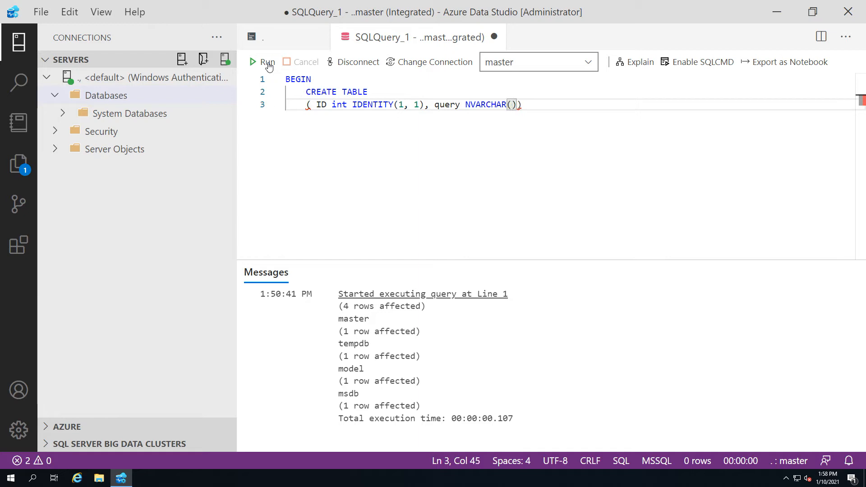
{"action": "type", "text": "4000"}
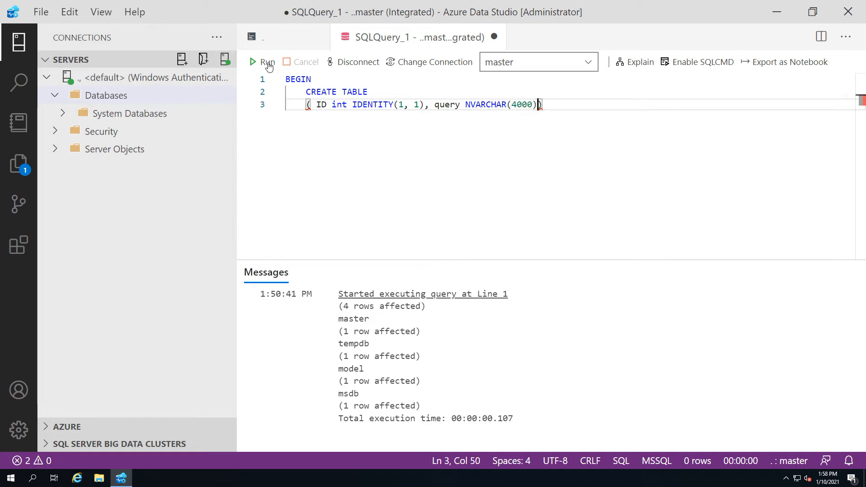
{"action": "type", "text": ",);"}
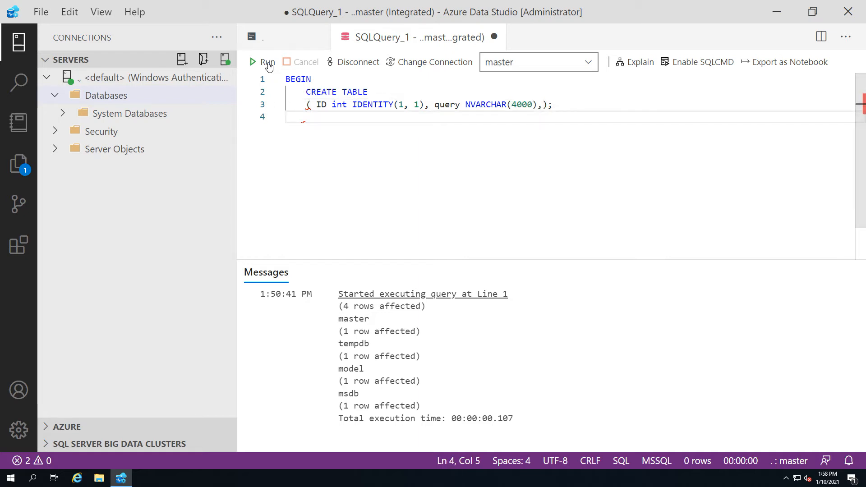
{"action": "type", "text": "WHI"}
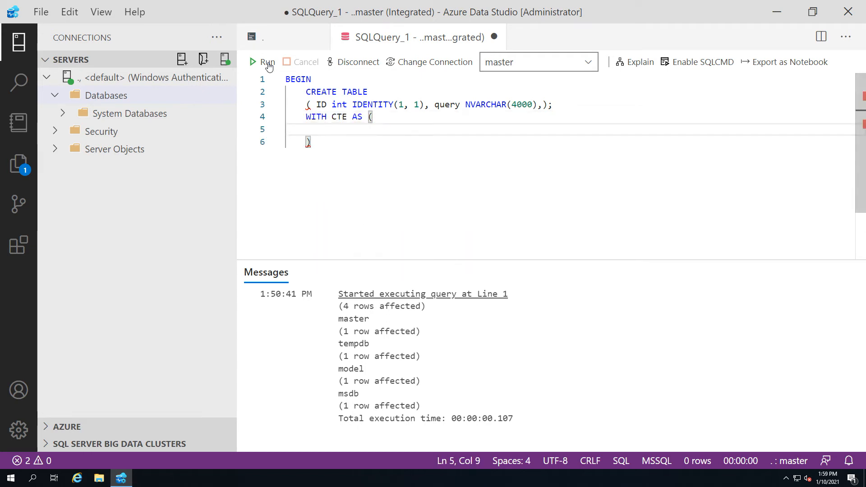
Make the CTE select * from sys.databases where is_read_only = 0 and state_desc = 'ONLINE'
{"action": "type", "text": "select"}
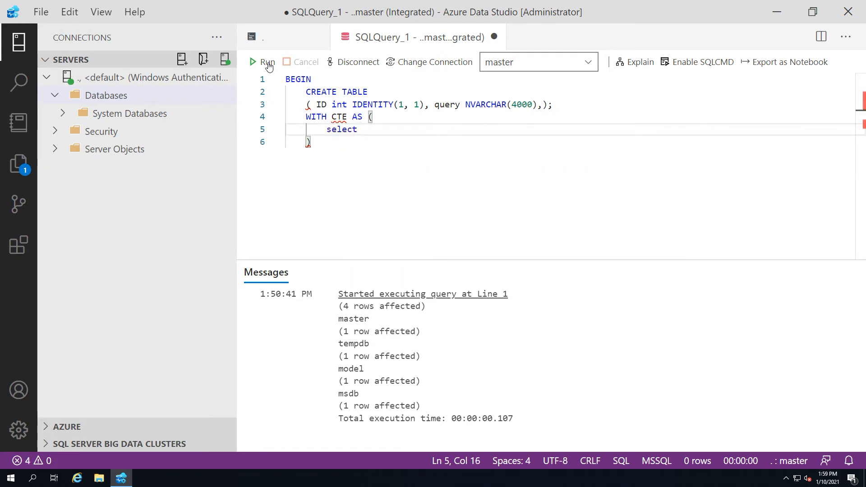
{"action": "type", "text": "* from"}
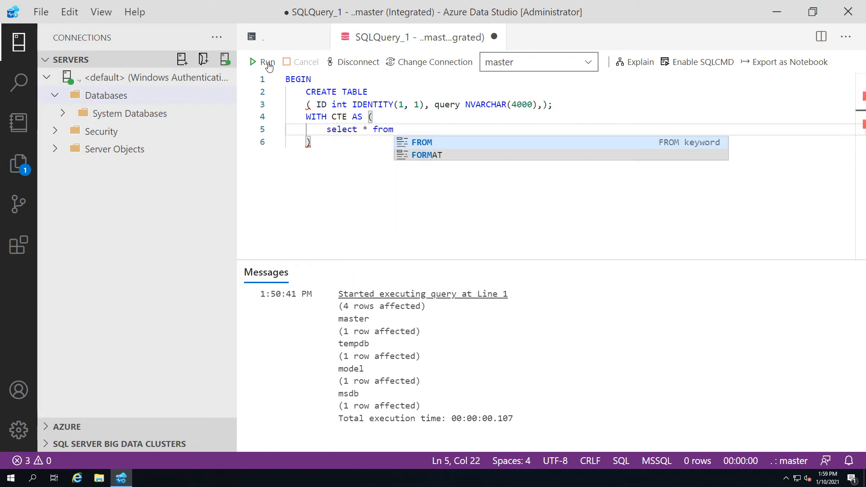
{"action": "type", "text": "sys.databases where"}
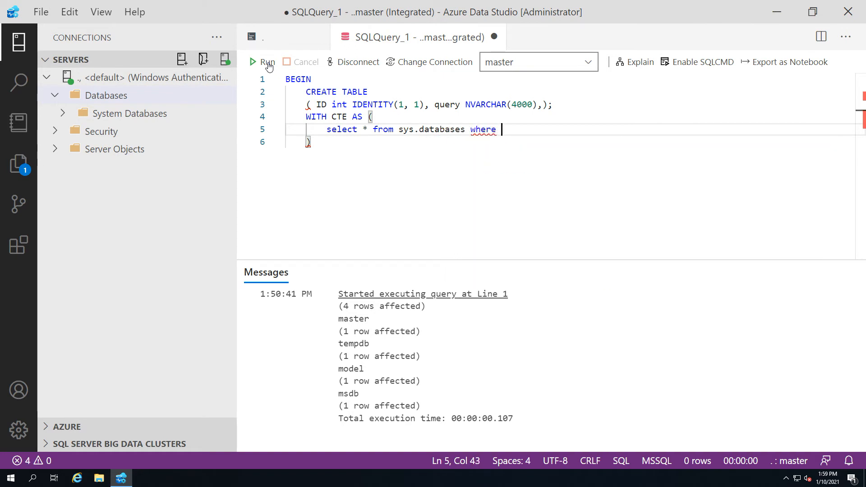
{"action": "type", "text": "is_read"}
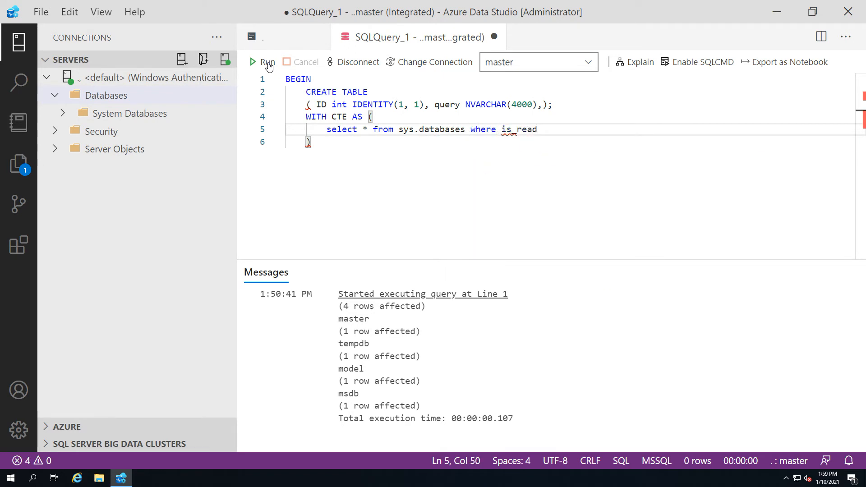
{"action": "type", "text": "_only ="}
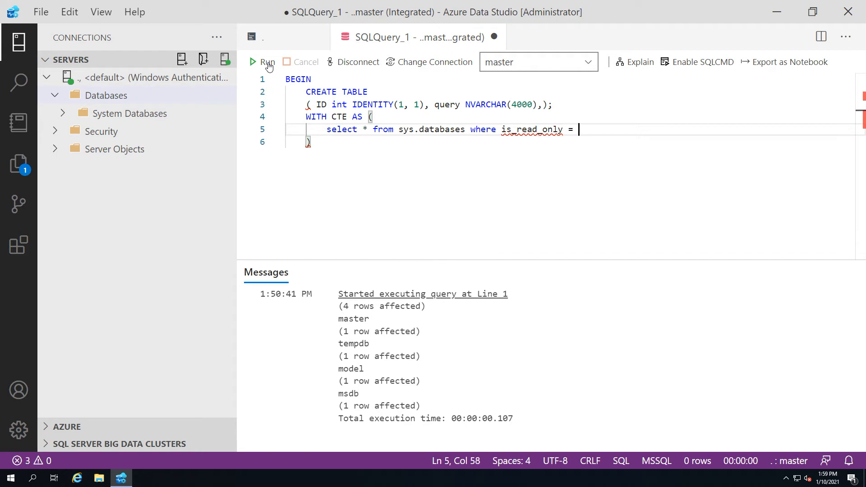
{"action": "type", "text": "0 and"}
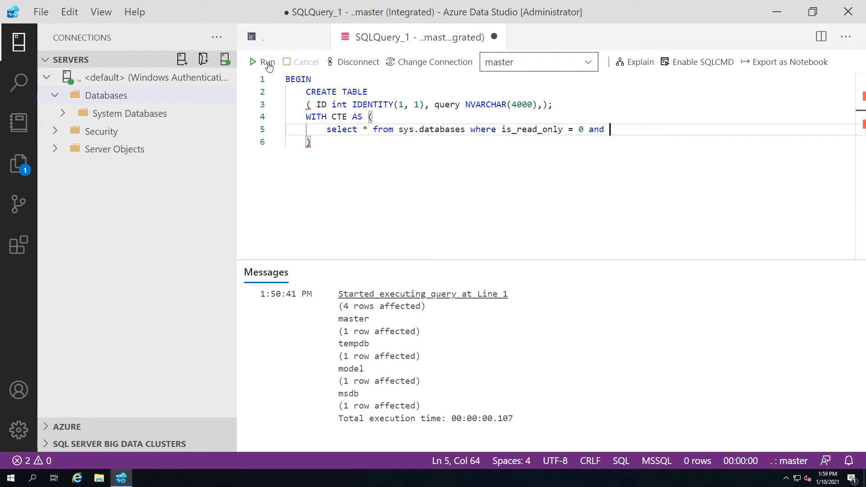
{"action": "type", "text": "state_desc"}
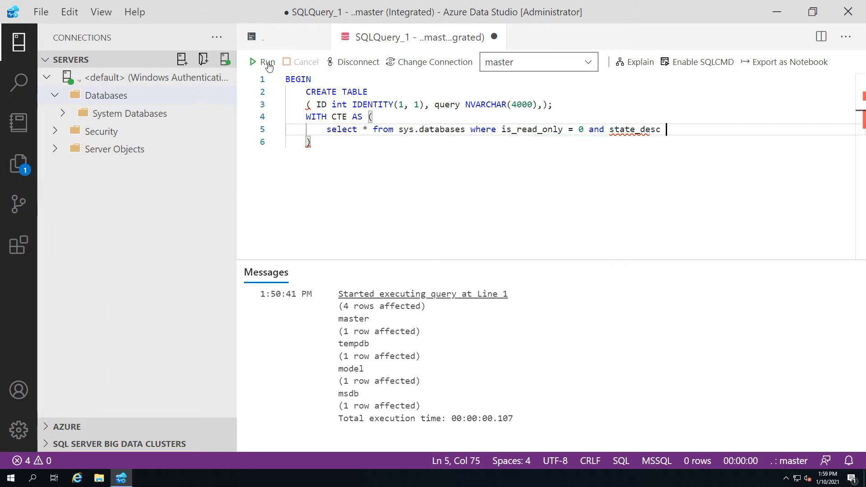
{"action": "type", "text": "= 'ON'"}
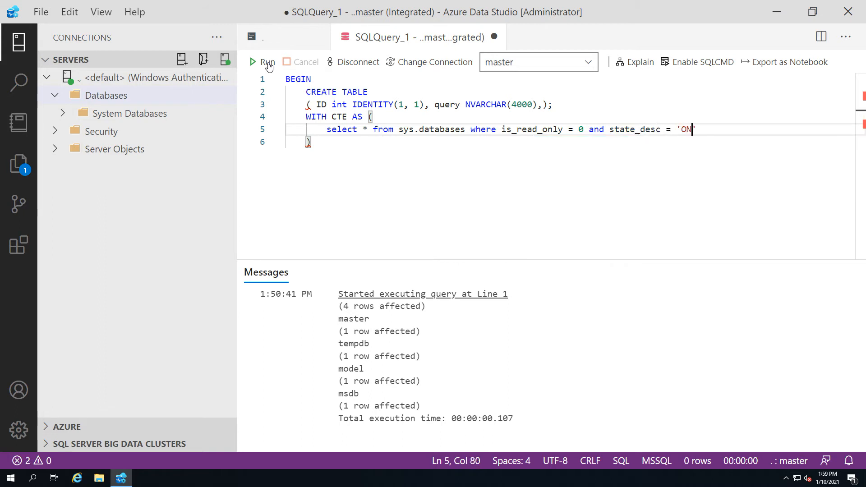
{"action": "type", "text": "LINE"}
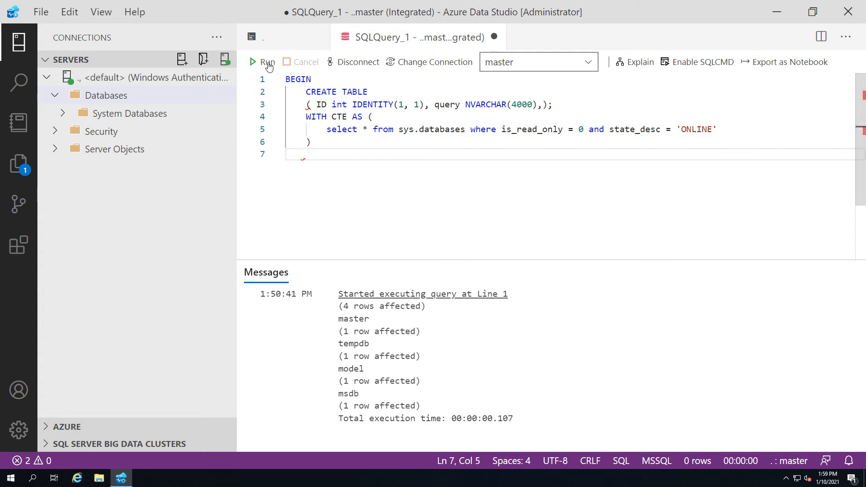
Begin an INSERT INTO statement below the CTE
{"action": "type", "text": "INSERT"}
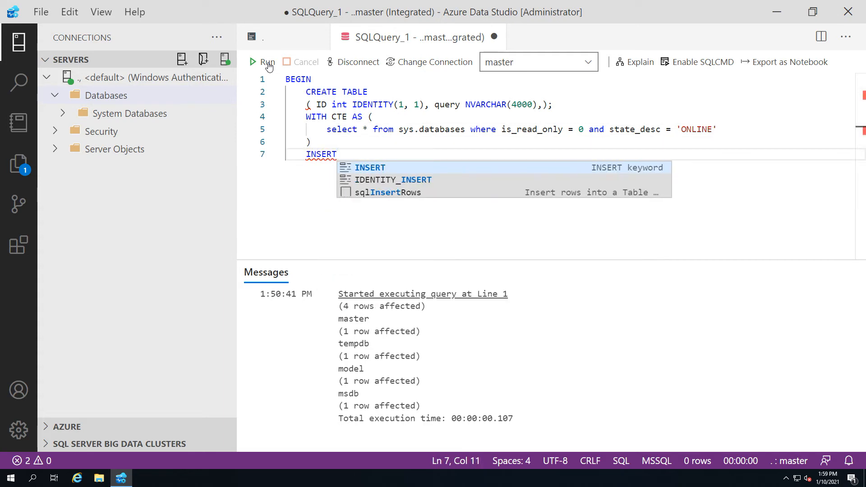
{"action": "type", "text": "I"}
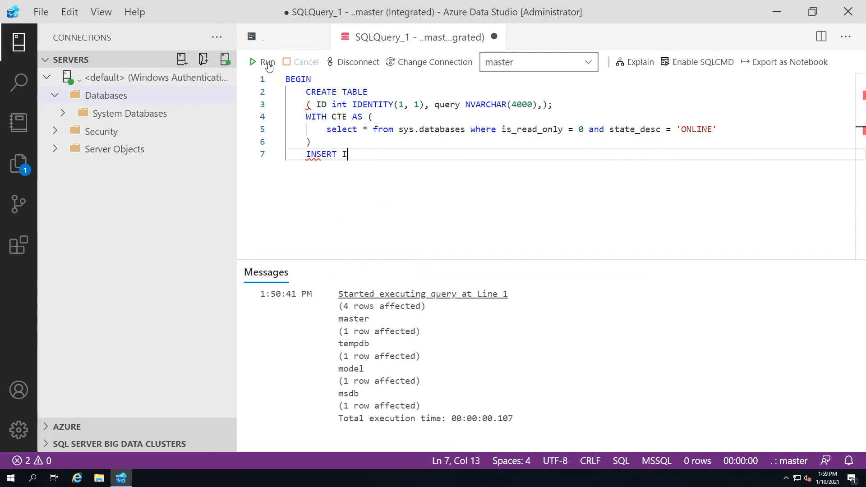
{"action": "type", "text": "NTO"}
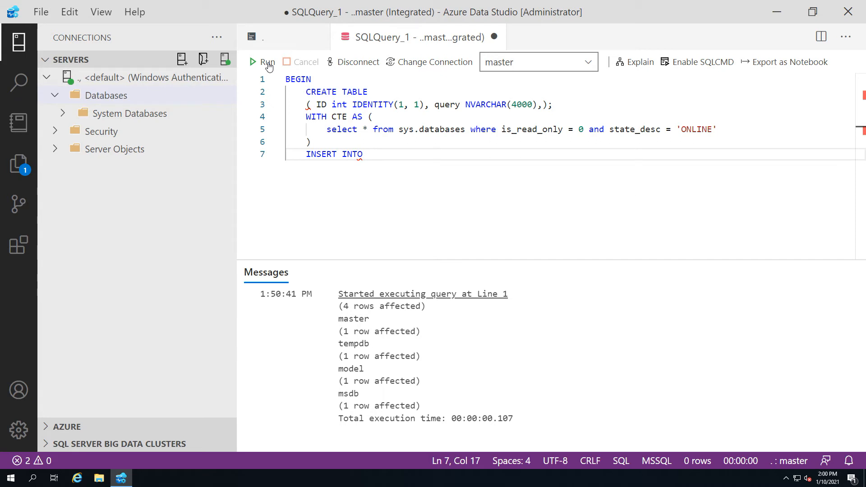
Name #sqlquery in both CREATE TABLE and INSERT INTO, then start a SELECT
{"action": "left_click", "coordinate": [336, 92]}
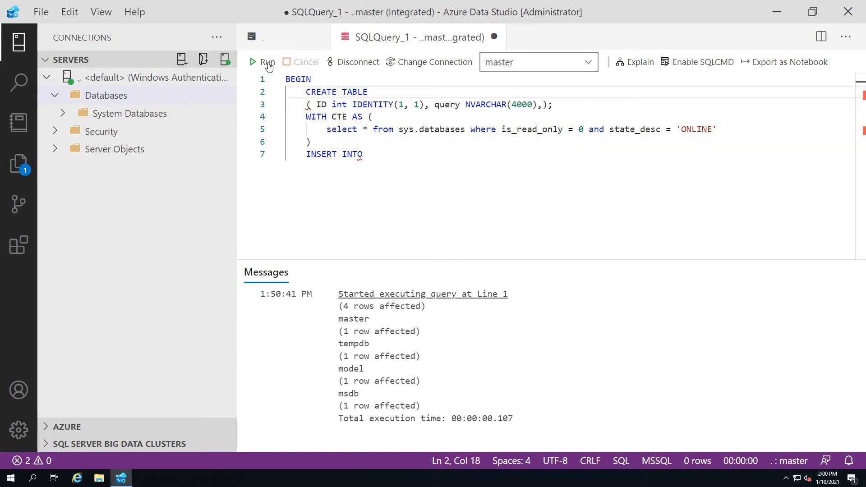
{"action": "type", "text": "#sqlquery"}
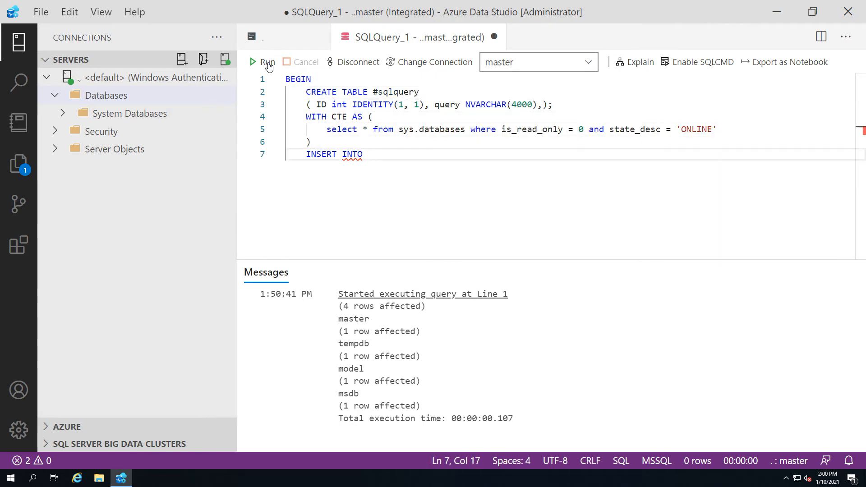
{"action": "type", "text": "#sqlquery"}
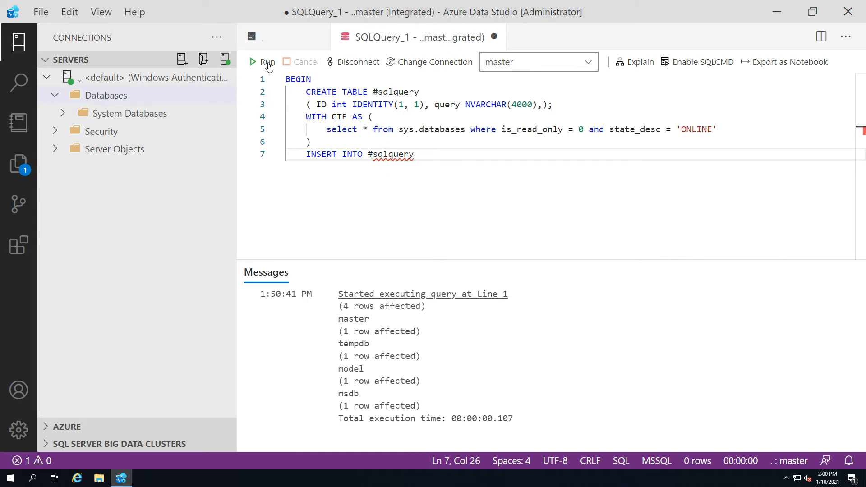
{"action": "type", "text": "SELECT"}
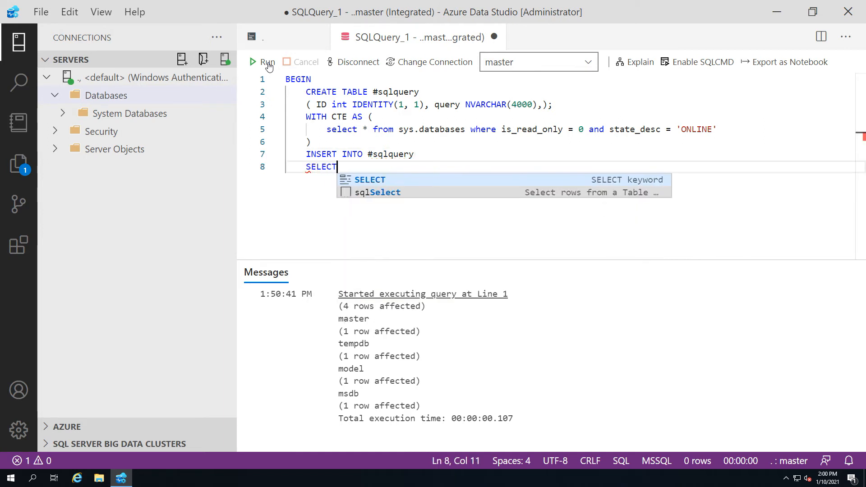
Build the 'IF (SELECT HAS_DBACCESS(''' + Name + ''') AS Answer)' string on line 8
{"action": "type", "text": "'IF'"}
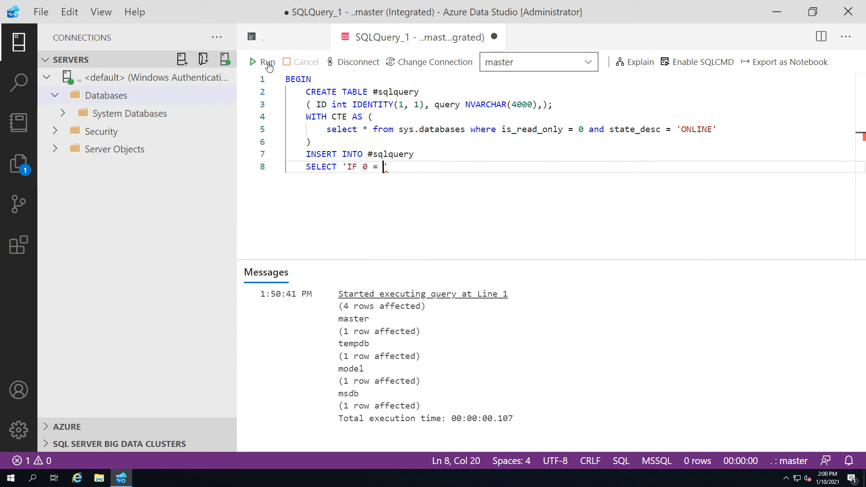
{"action": "type", "text": "(SELECT"}
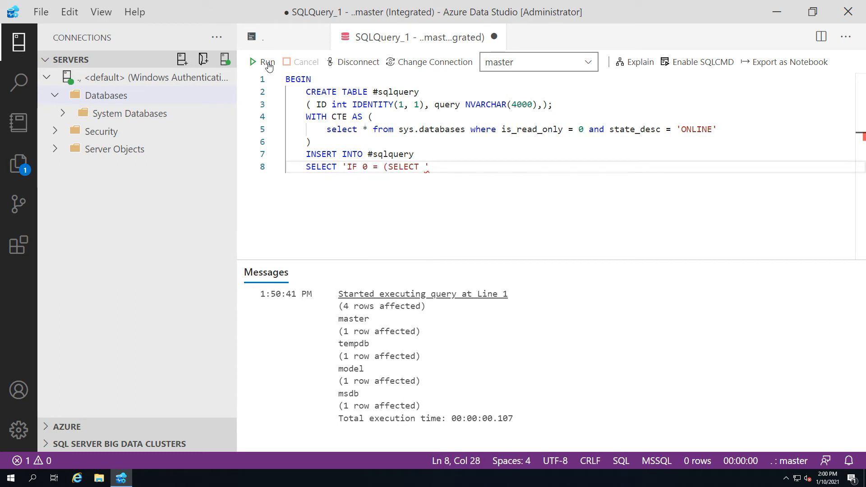
{"action": "type", "text": "HAS_DBA"}
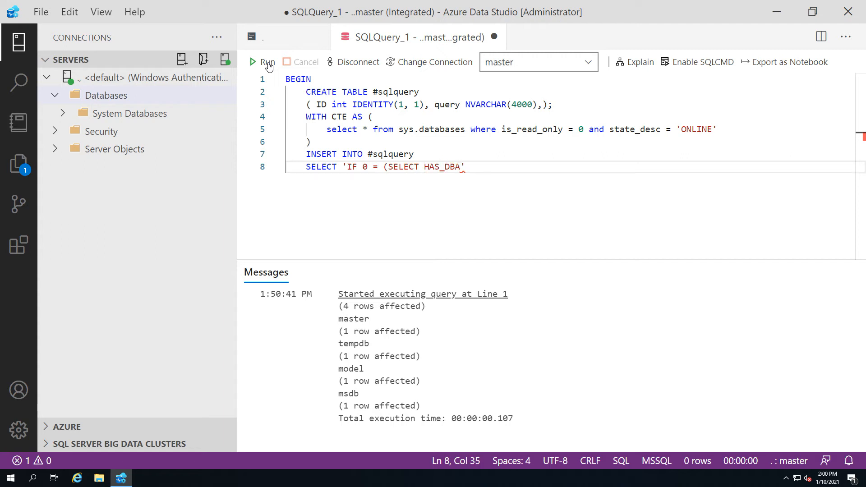
{"action": "type", "text": "CCESS("}
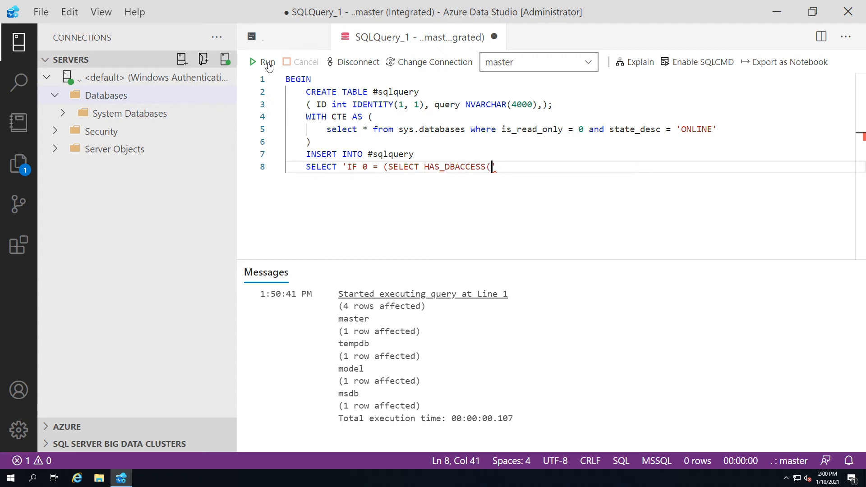
{"action": "type", "text": "'''"}
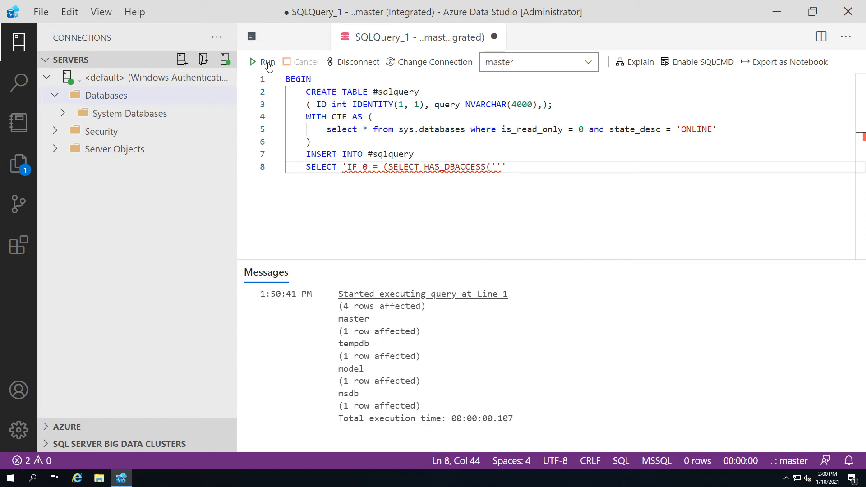
{"action": "type", "text": "+ Name"}
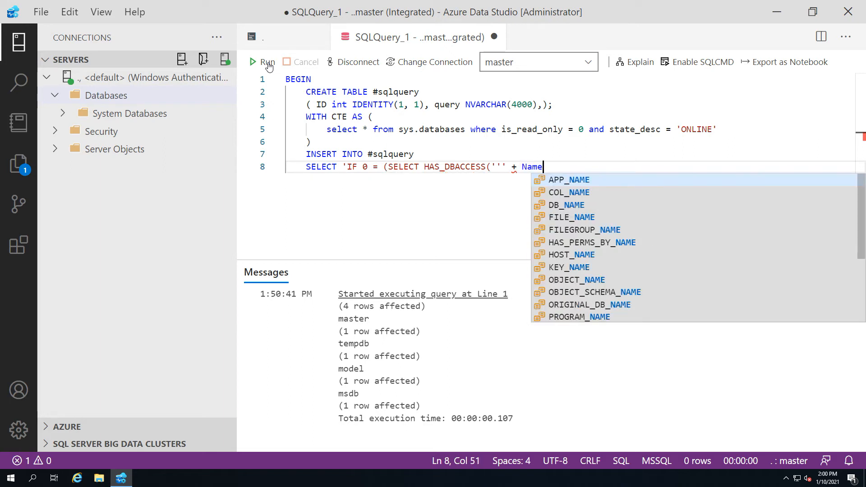
{"action": "type", "text": "+ ''"}
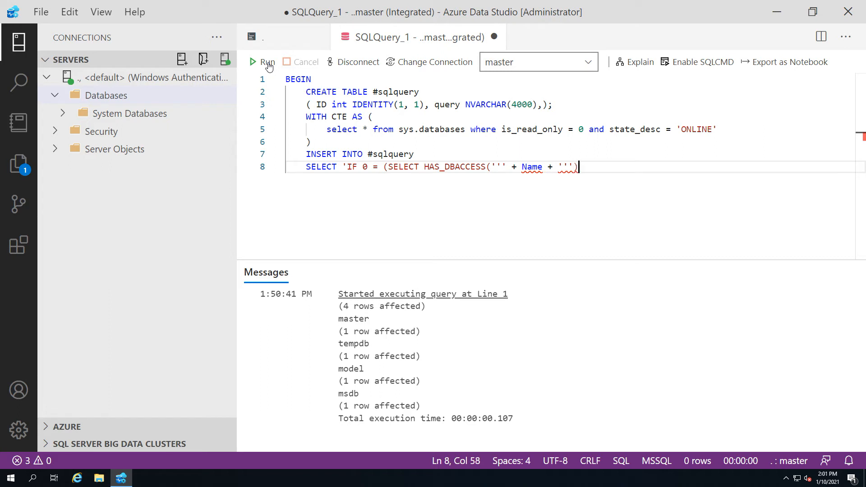
{"action": "type", "text": "AS Answer"}
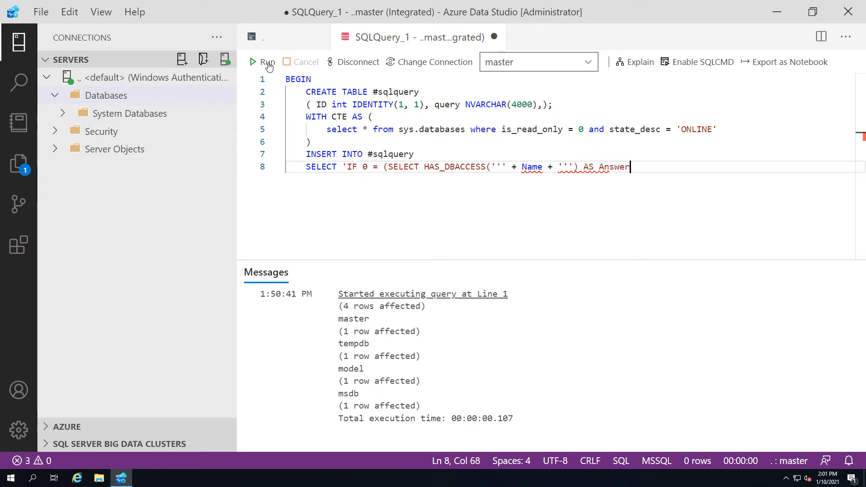
{"action": "key", "text": "enter"}
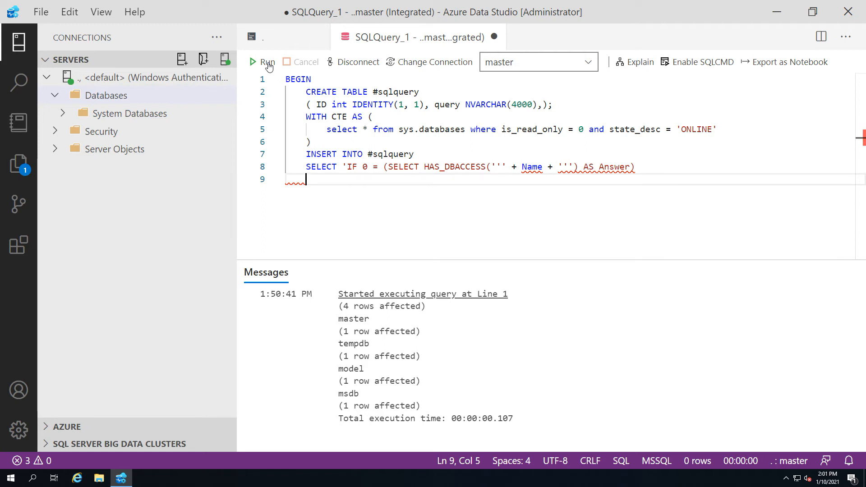
Add a BEGIN line and a USE [' + name + ']; line to the generated string
{"action": "type", "text": "BEGIN"}
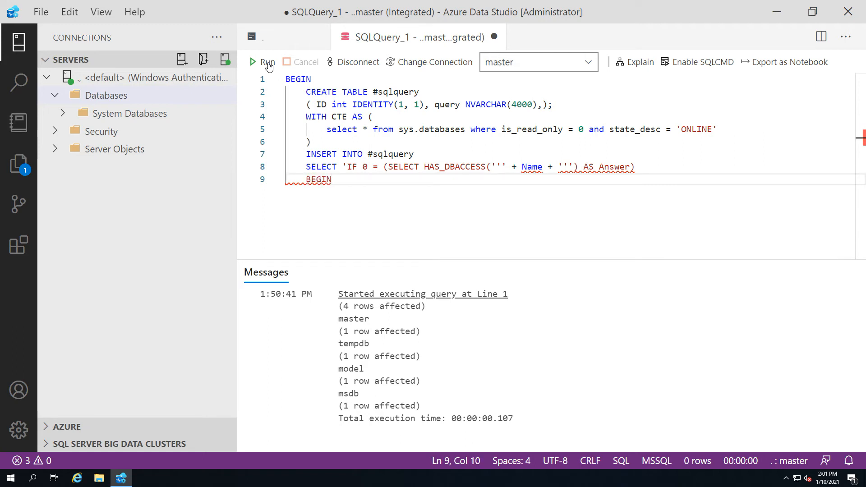
{"action": "type", "text": "USER"}
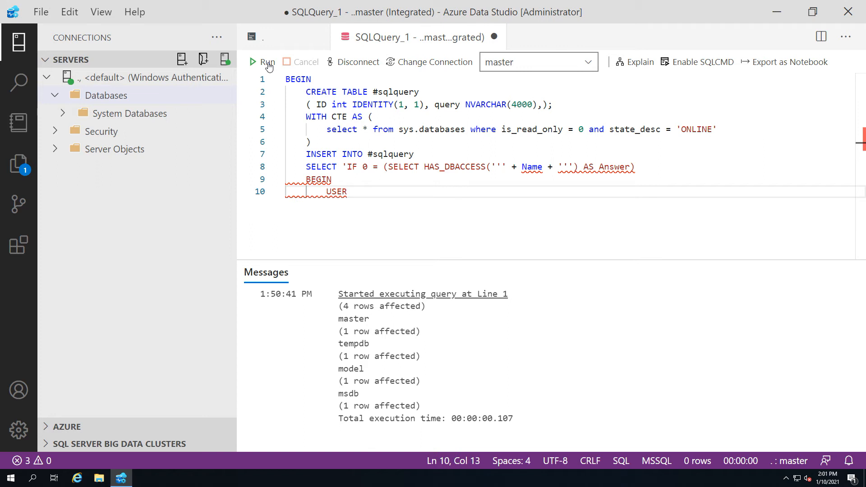
{"action": "type", "text": "['"}
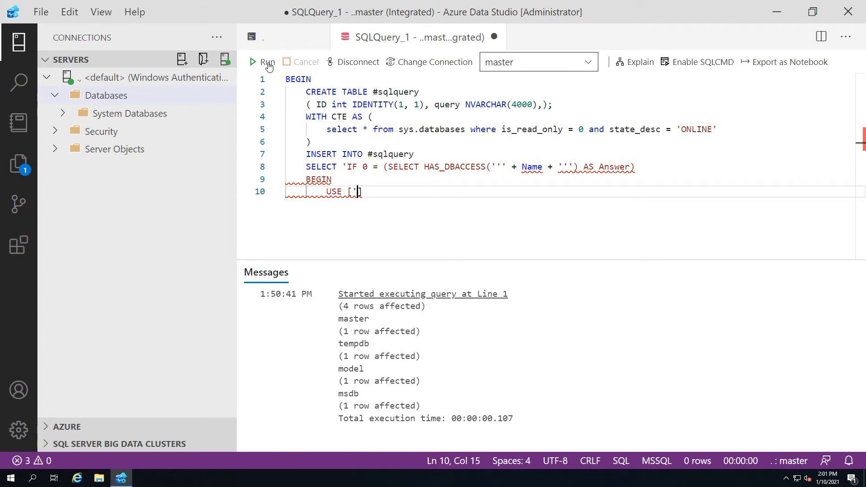
{"action": "type", "text": "+"}
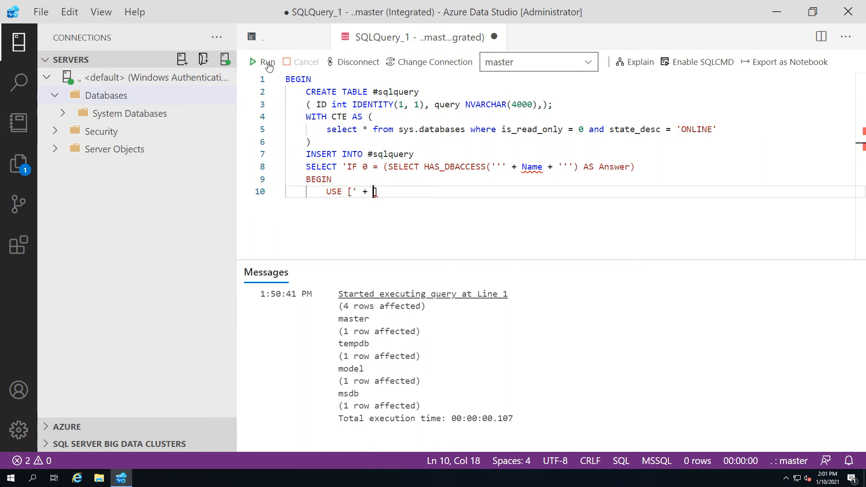
{"action": "type", "text": "name"}
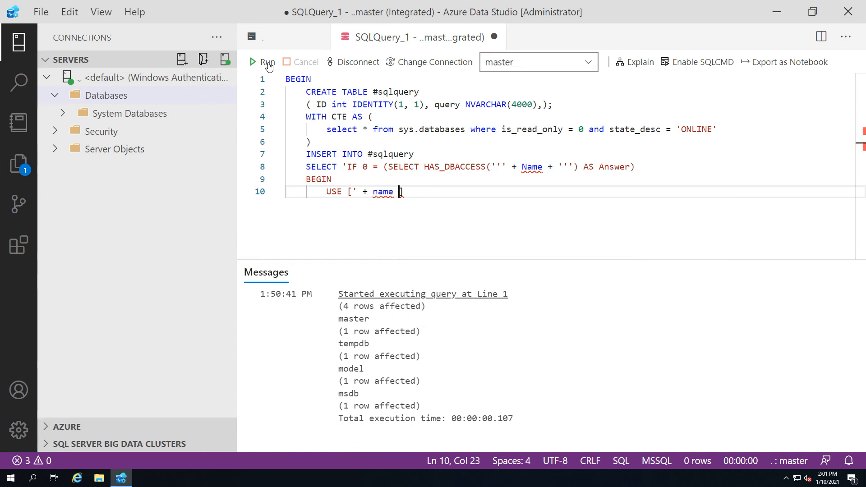
{"action": "type", "text": "+ '];"}
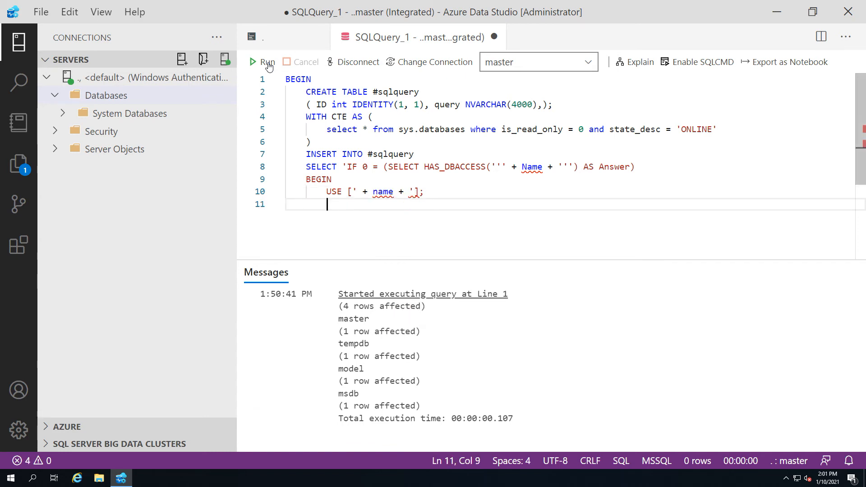
Add CREATE USER [SA] FOR LOGIN [SA] WITH DEFAULT_SCHEMA=[dbo]; to the generated text
{"action": "type", "text": "CREATE"}
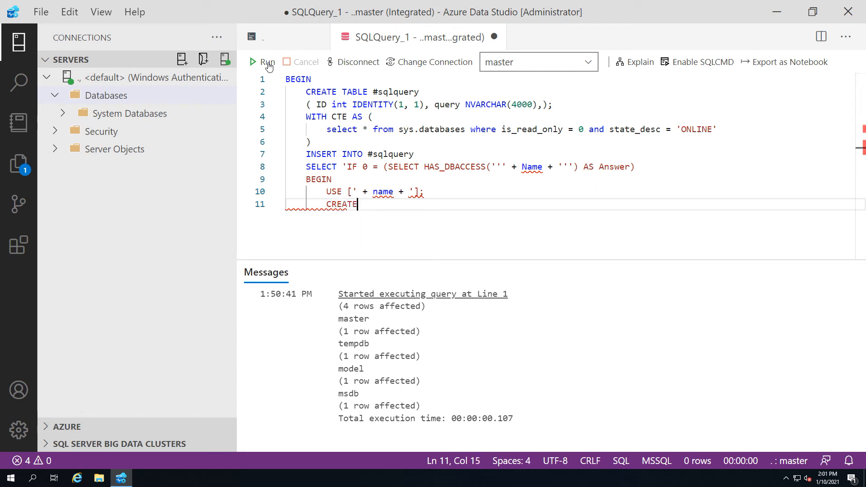
{"action": "type", "text": "USER ["}
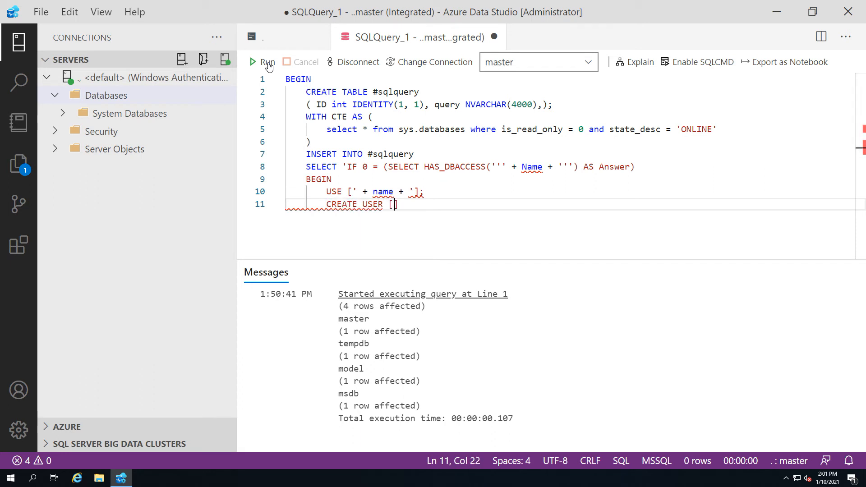
{"action": "type", "text": "SA]"}
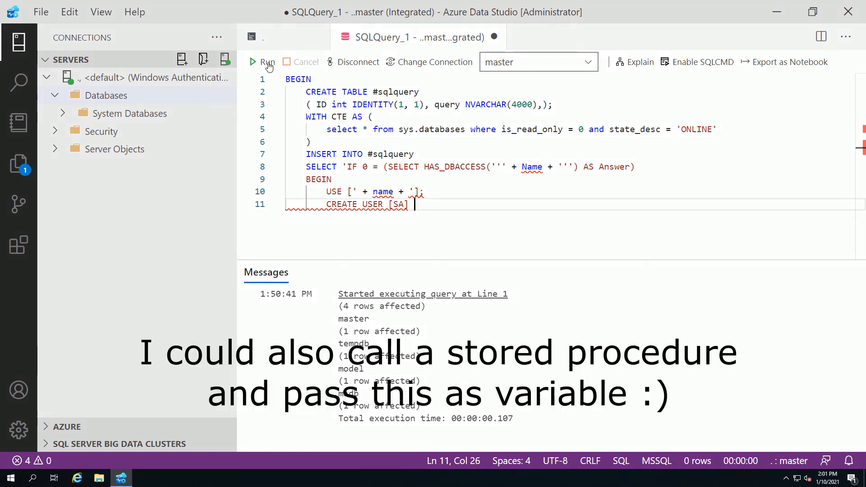
{"action": "type", "text": "FOR LOGIN"}
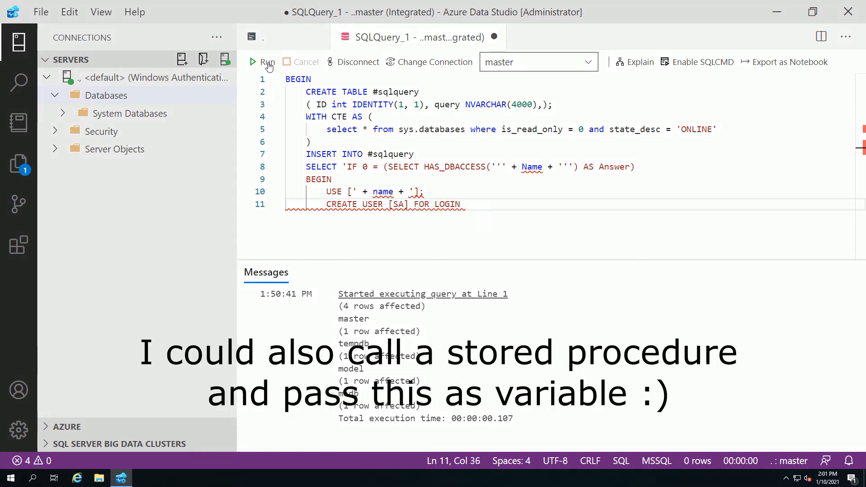
{"action": "type", "text": "[SA]"}
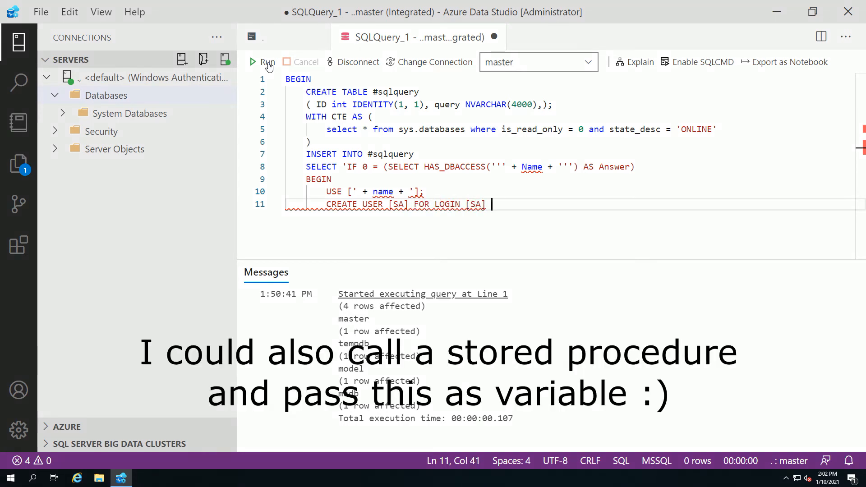
{"action": "type", "text": "WITH DEFAUL"}
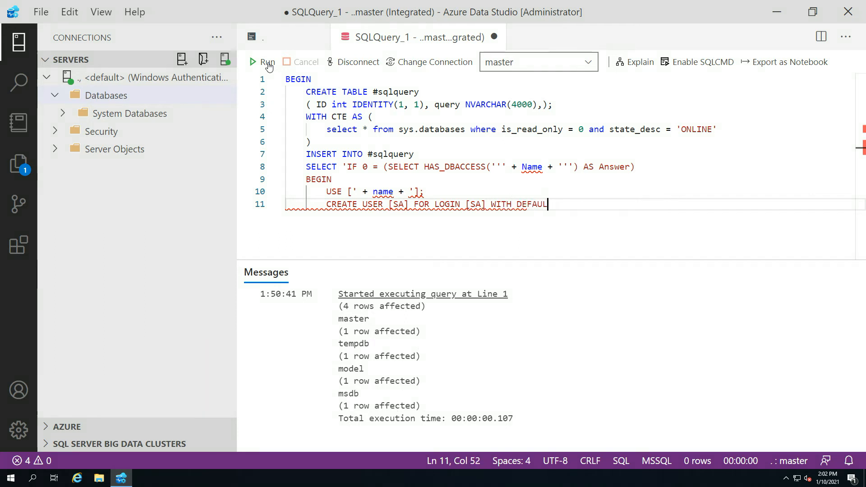
{"action": "type", "text": "T_SCHEMA"}
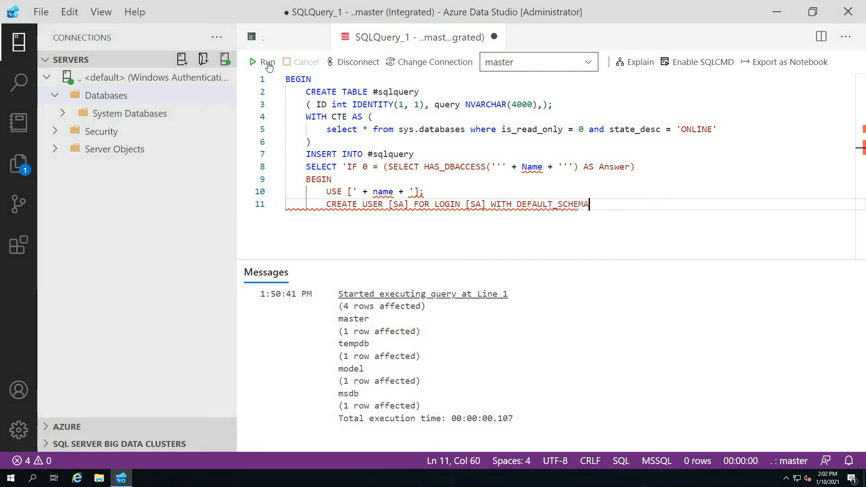
{"action": "type", "text": "=[dbo];"}
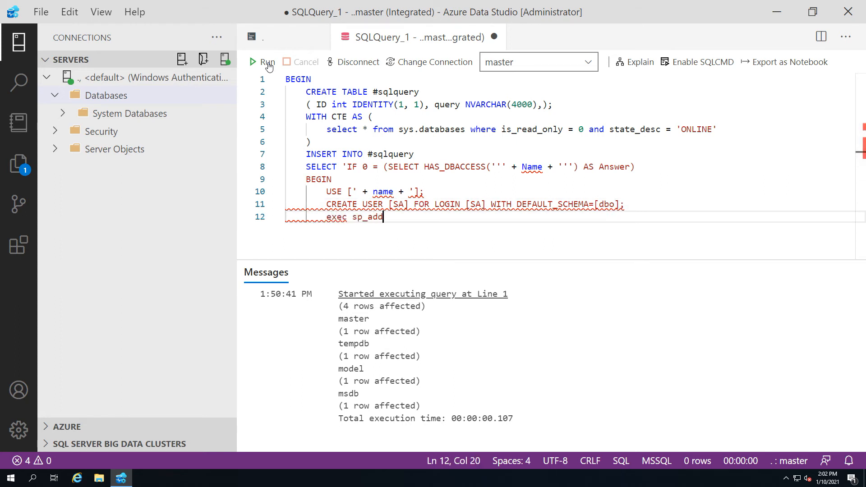
Add exec sp_addrolemember ''db_owner'',''sa''; on the next line
{"action": "type", "text": "role"}
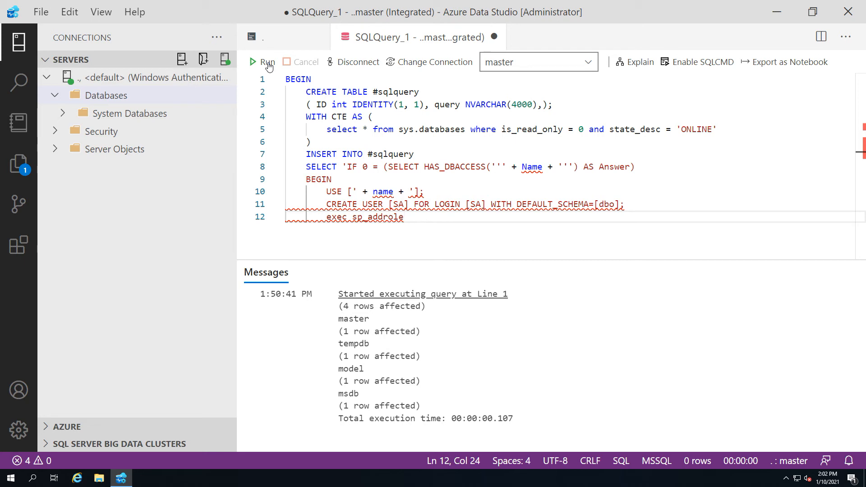
{"action": "type", "text": "member ''db_owner'',''sa'"}
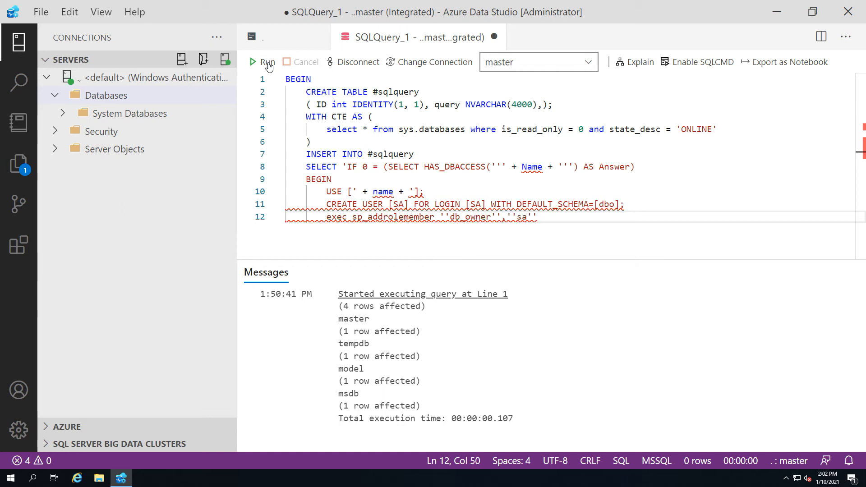
{"action": "type", "text": "E"}
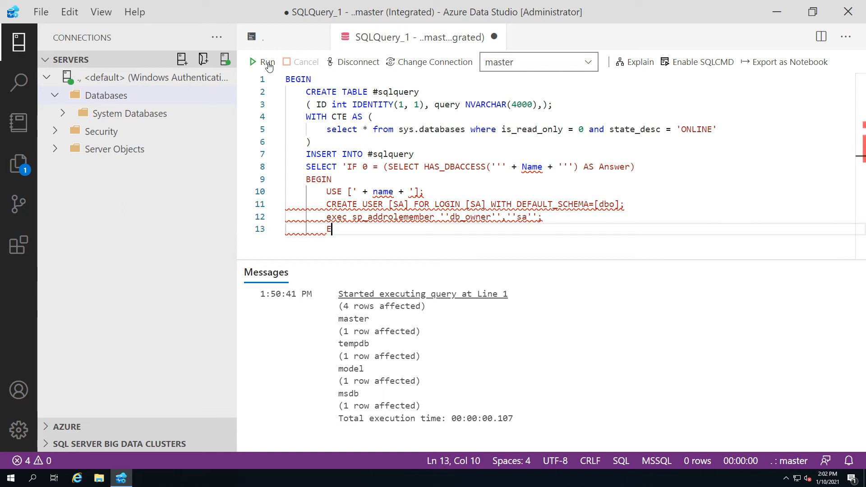
Close the generated string with END' and select it FROM CTE;
{"action": "type", "text": "ND"}
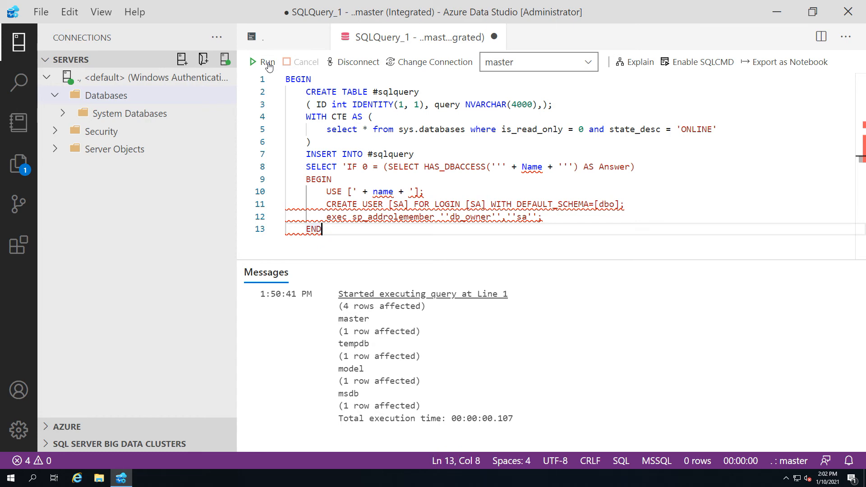
{"action": "type", "text": "FROM"}
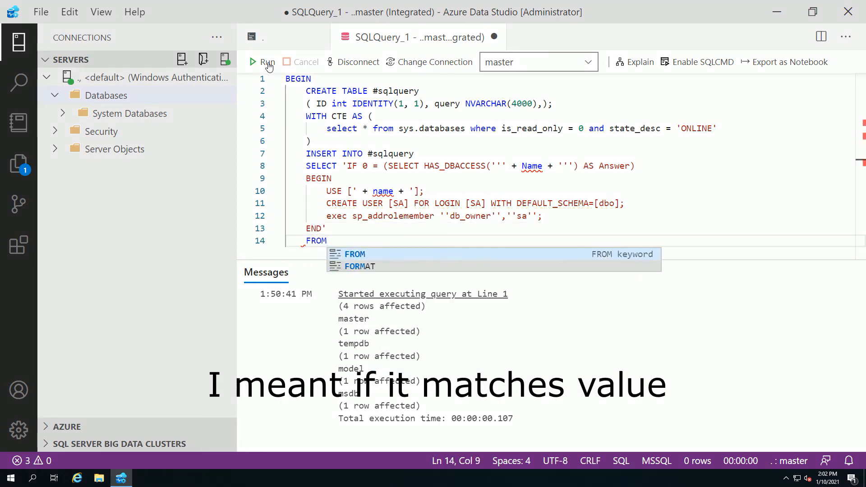
{"action": "type", "text": "CTE;"}
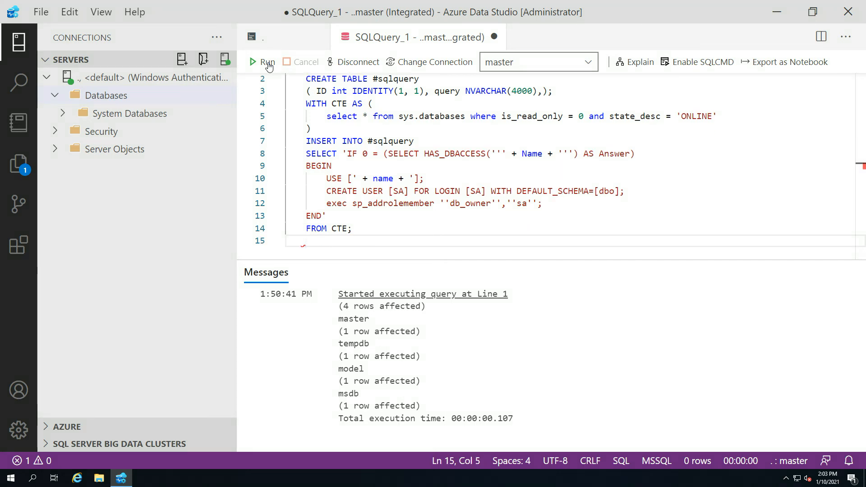
{"action": "type", "text": "DECLARE @"}
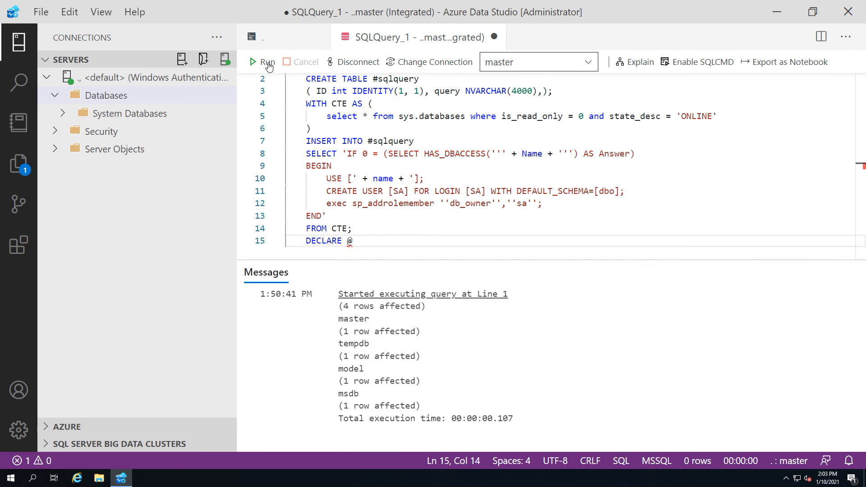
{"action": "type", "text": "sqlque"}
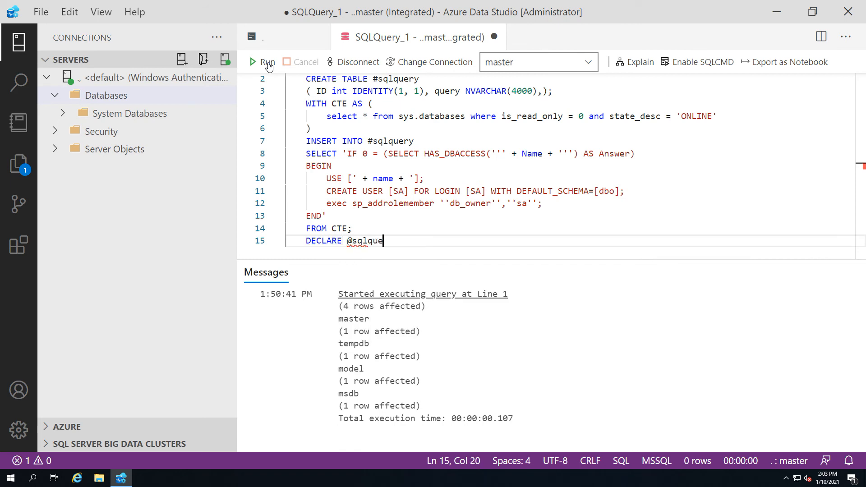
{"action": "type", "text": "ry"}
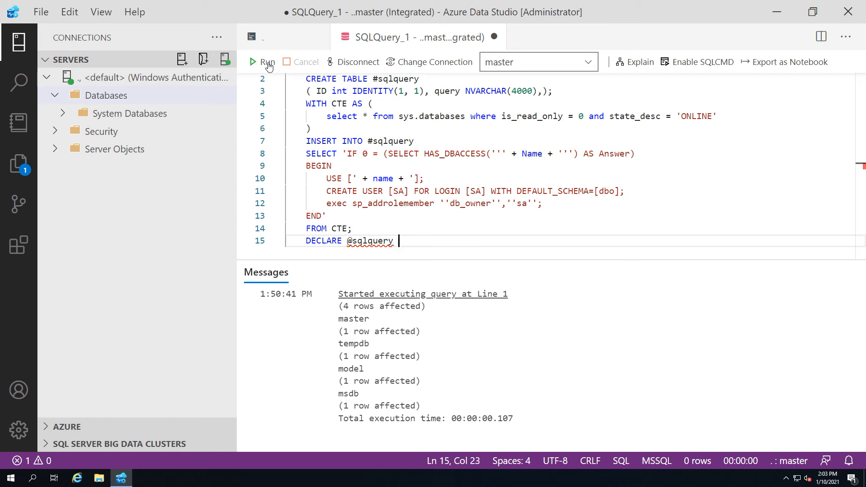
{"action": "type", "text": "NVARCHAR()"}
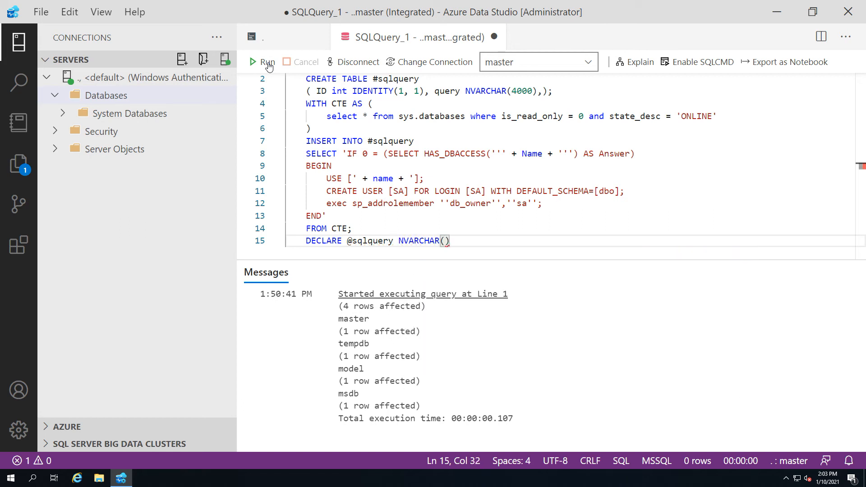
{"action": "type", "text": "max"}
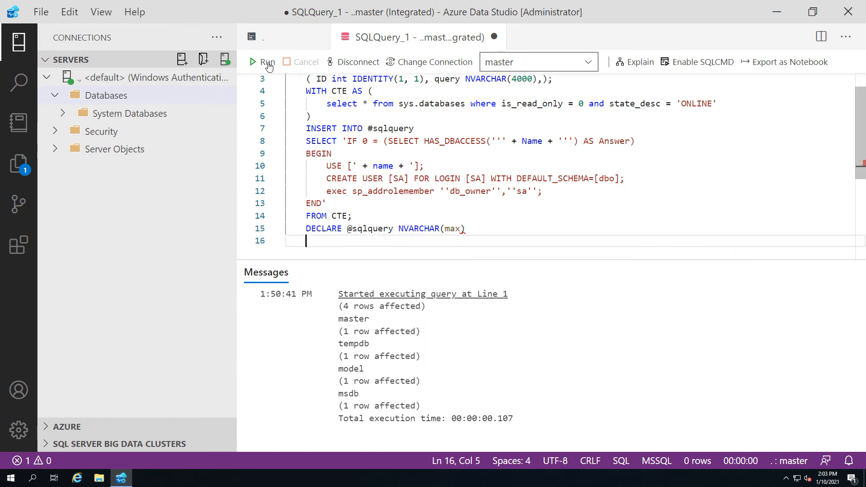
Write WHILE EXISTS (select top(1) [query] from #sqlquery) after the DECLARE line
{"action": "type", "text": "WHILE E"}
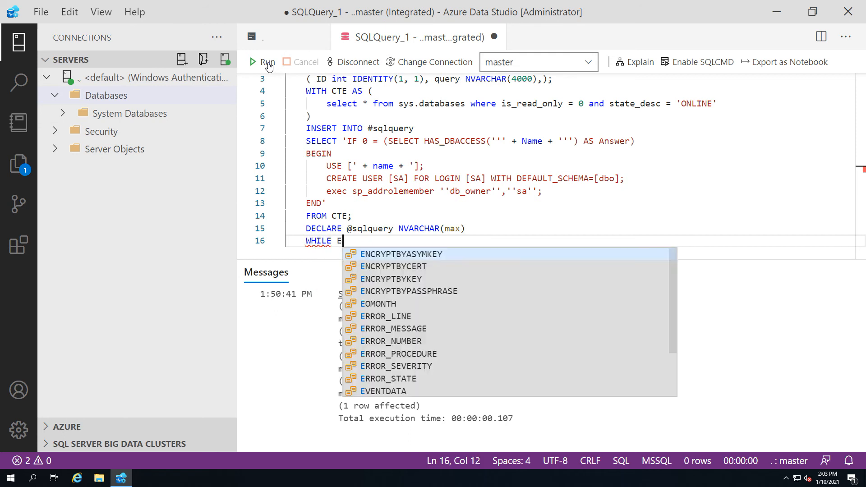
{"action": "type", "text": "X"}
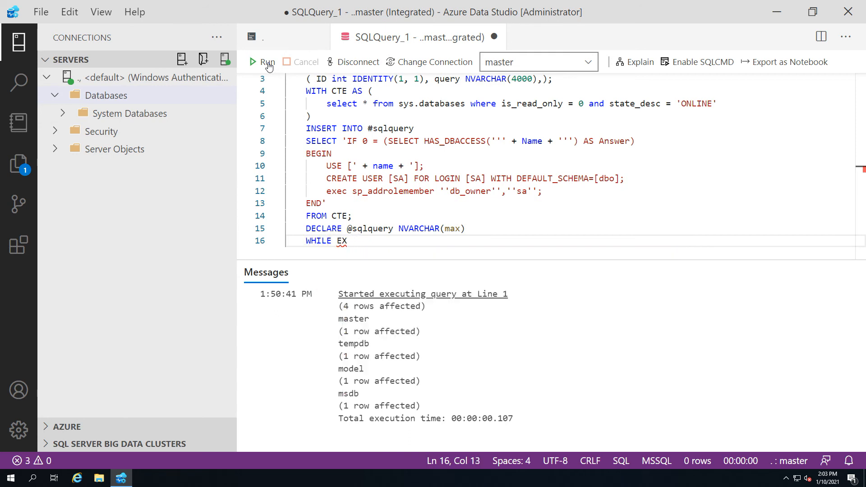
{"action": "type", "text": "ist"}
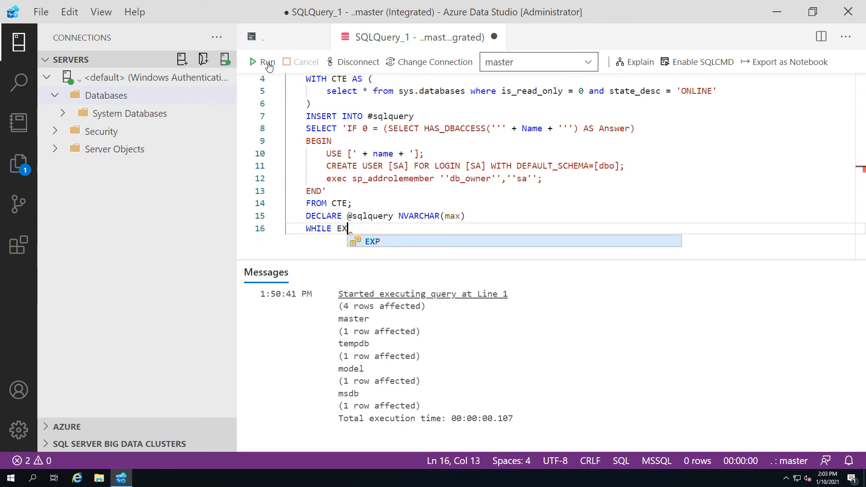
{"action": "type", "text": "ISTS ("}
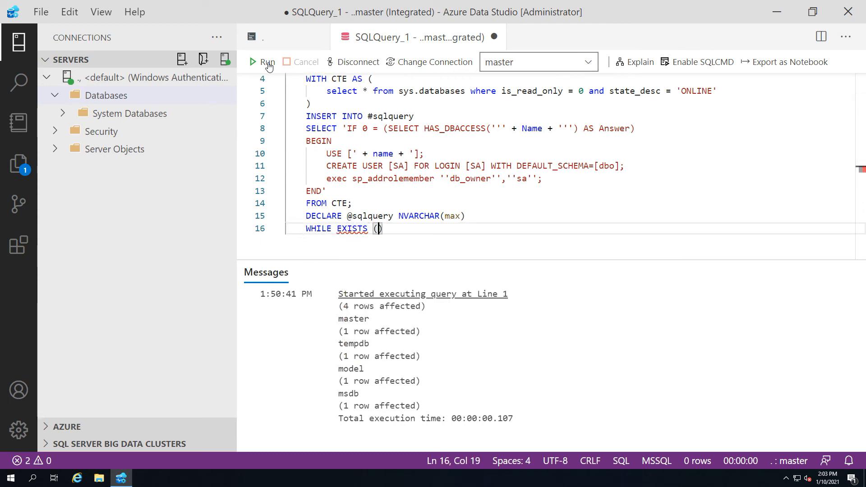
{"action": "type", "text": "select top(1"}
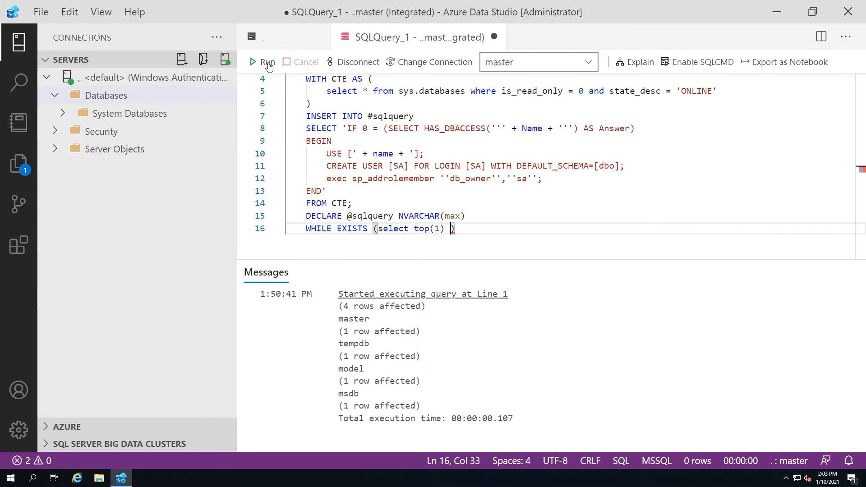
{"action": "type", "text": "[query] from"}
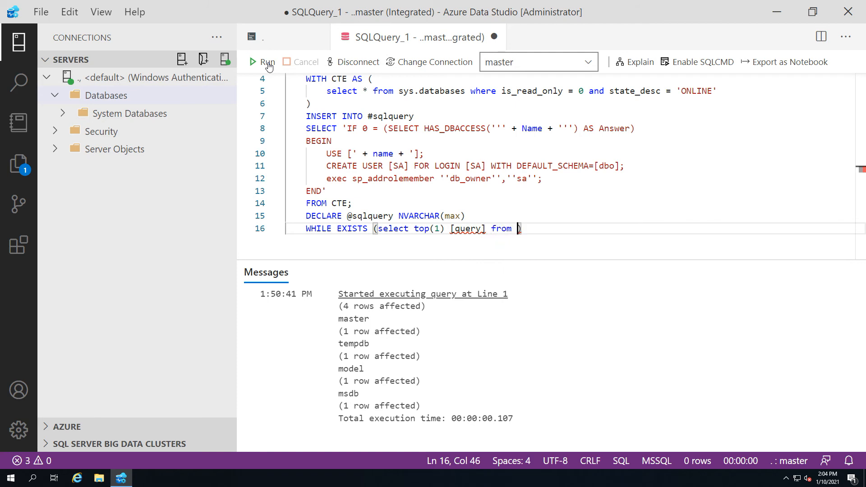
{"action": "type", "text": "#"}
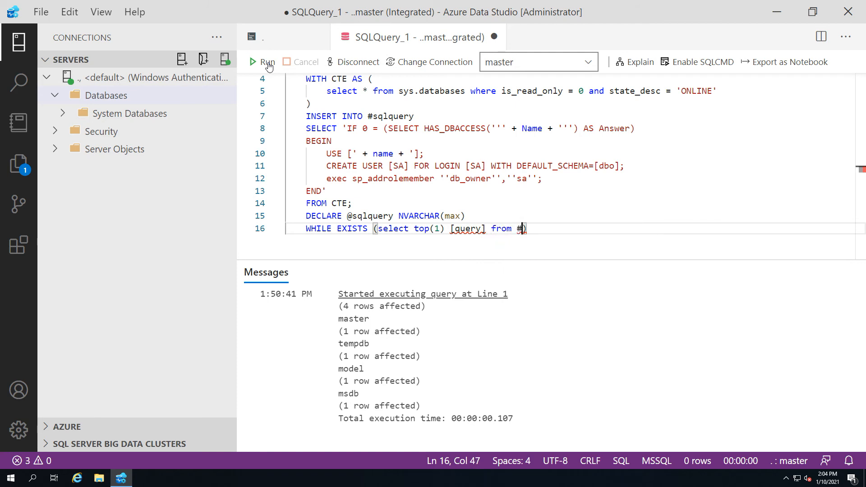
{"action": "type", "text": "sqlquery)"}
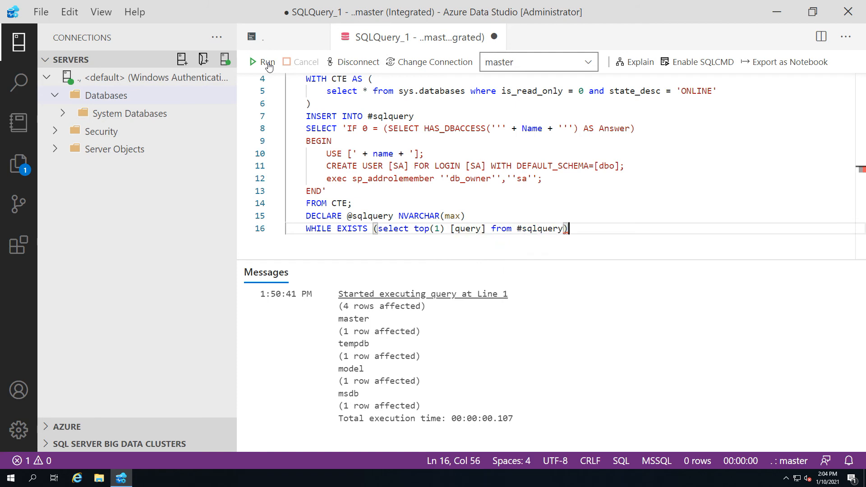
{"action": "type", "text": "BEGIN"}
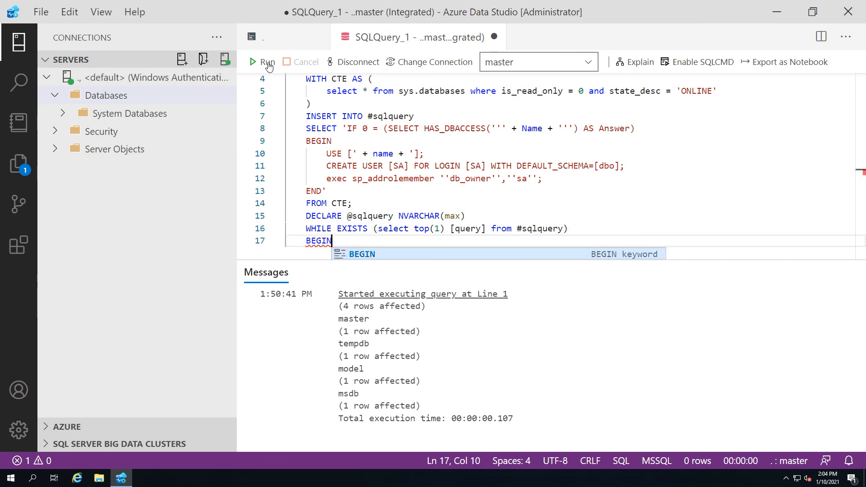
{"action": "type", "text": "select top ("}
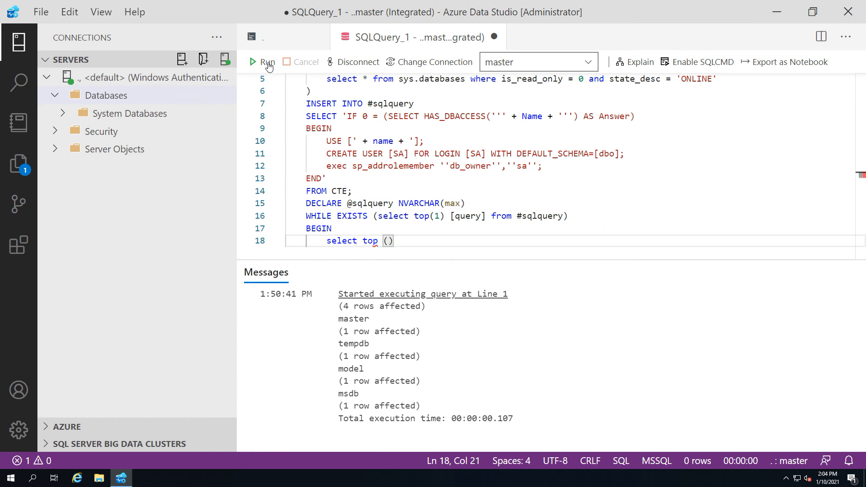
{"action": "type", "text": "1"}
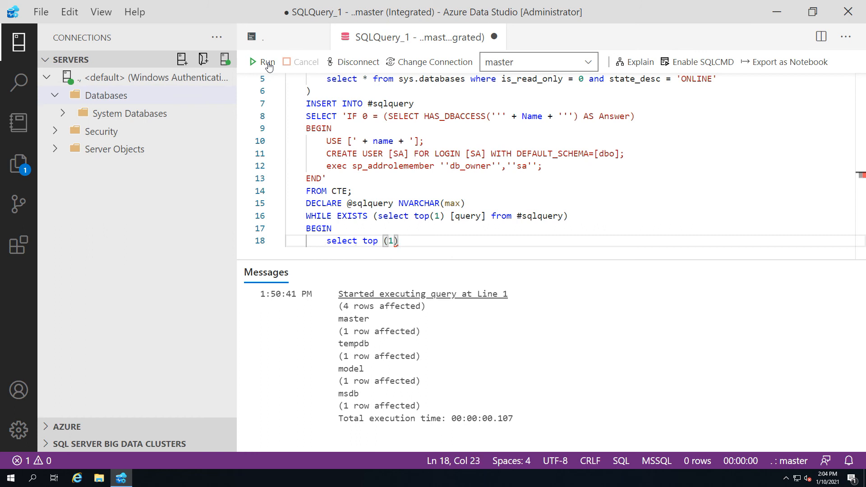
{"action": "key", "text": "Right"}
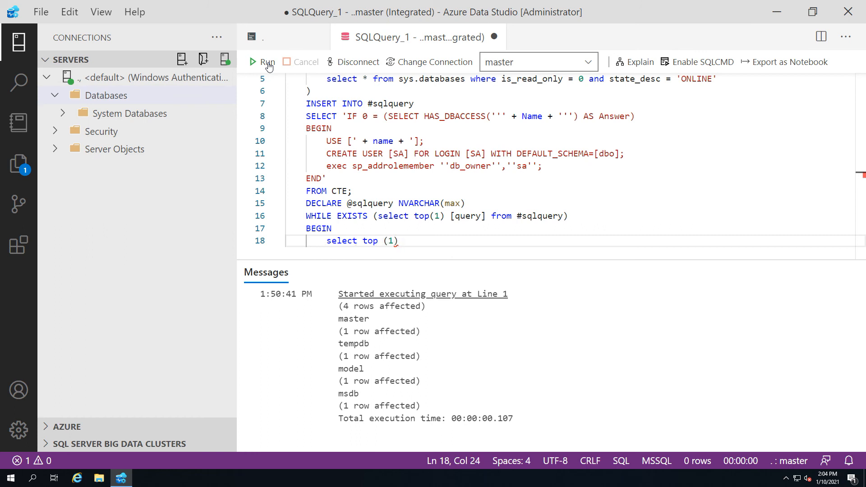
{"action": "type", "text": "@sql"}
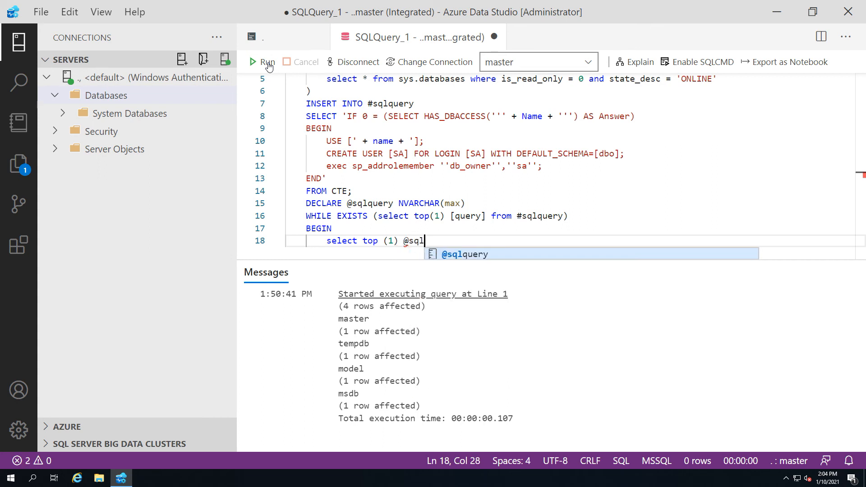
{"action": "type", "text": "query ="}
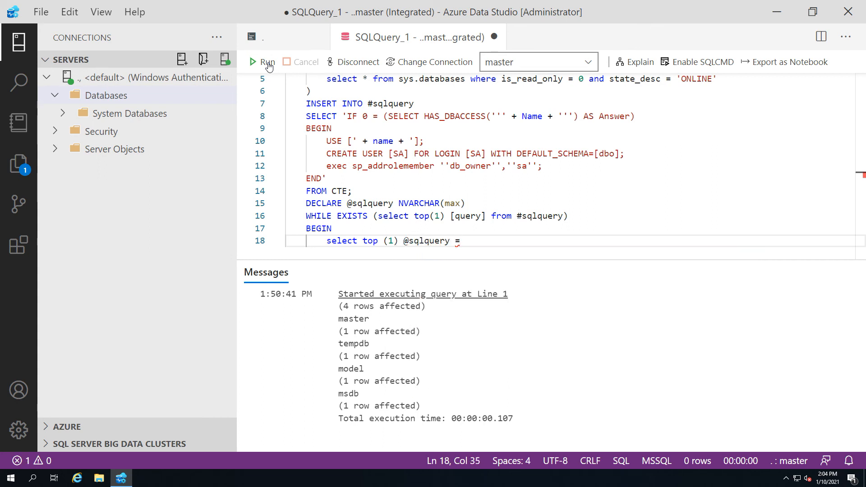
{"action": "type", "text": "[]"}
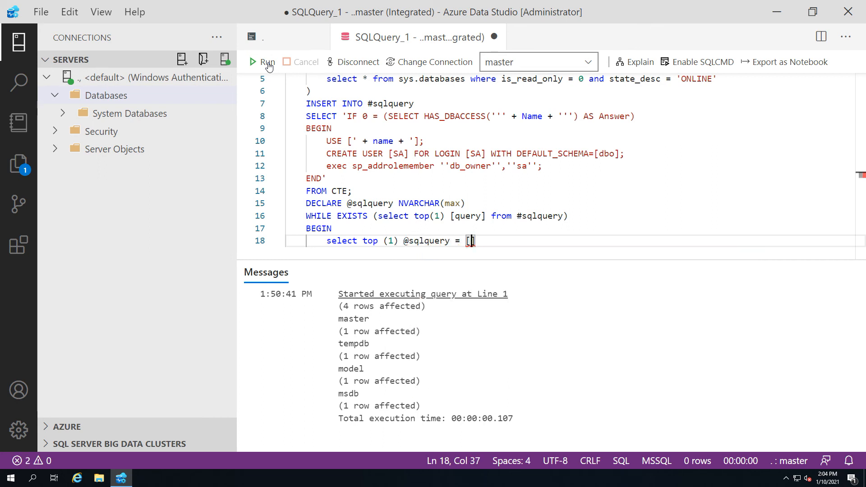
{"action": "type", "text": "query]"}
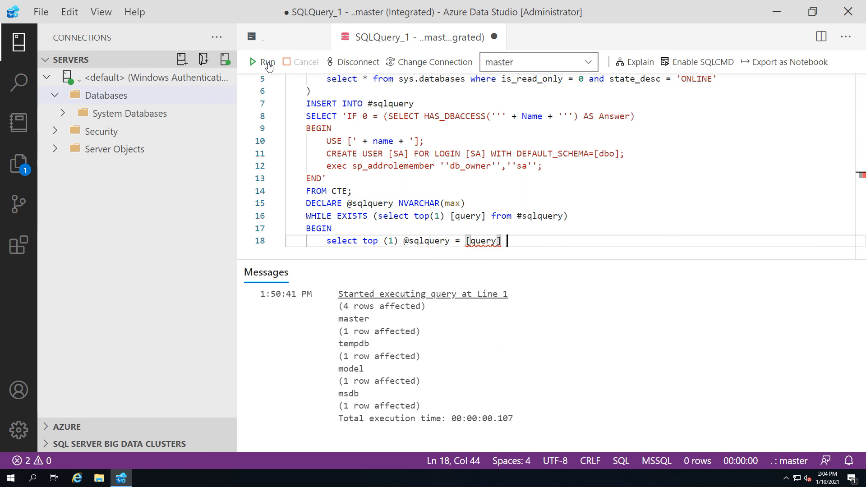
{"action": "type", "text": "from #sqlquery"}
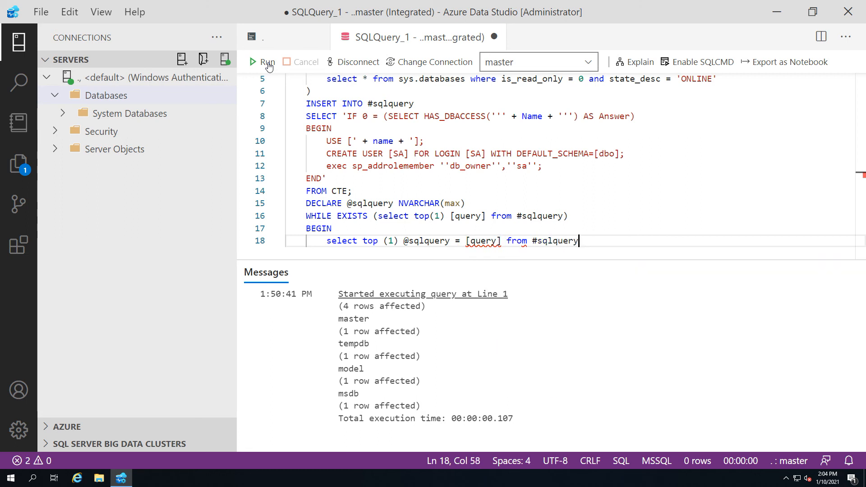
{"action": "type", "text": "print"}
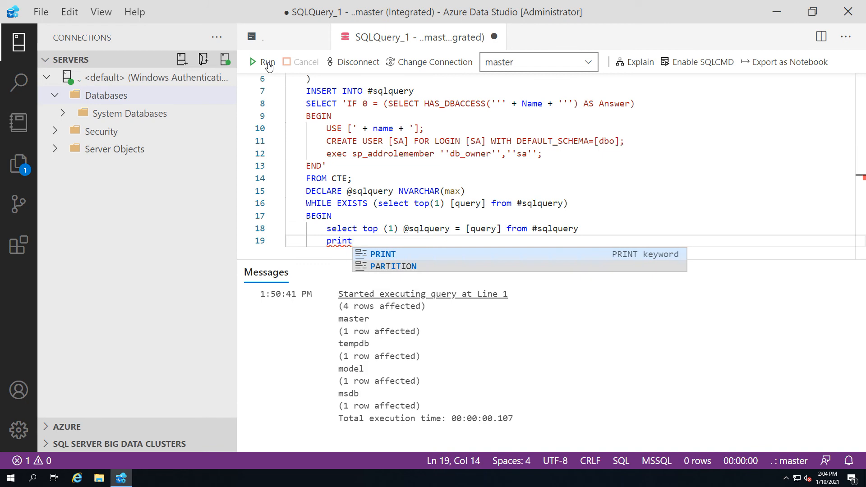
{"action": "type", "text": "@sqlquery"}
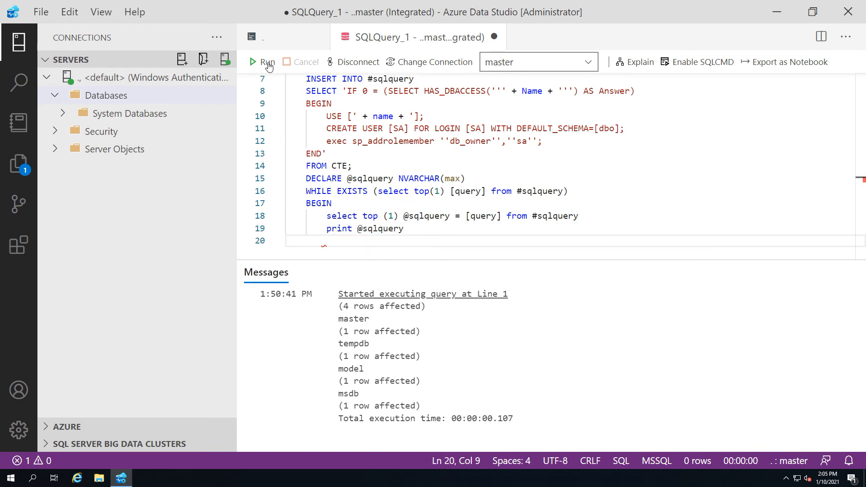
{"action": "type", "text": "DELETE"}
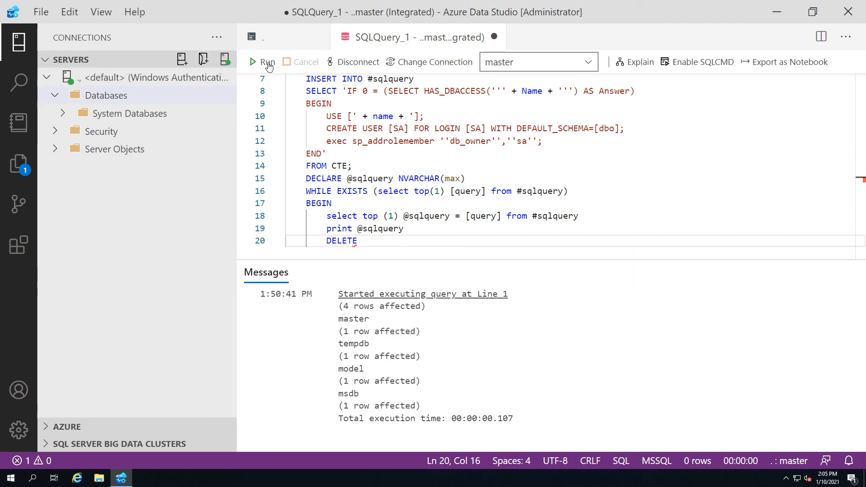
{"action": "type", "text": "TOP (1)"}
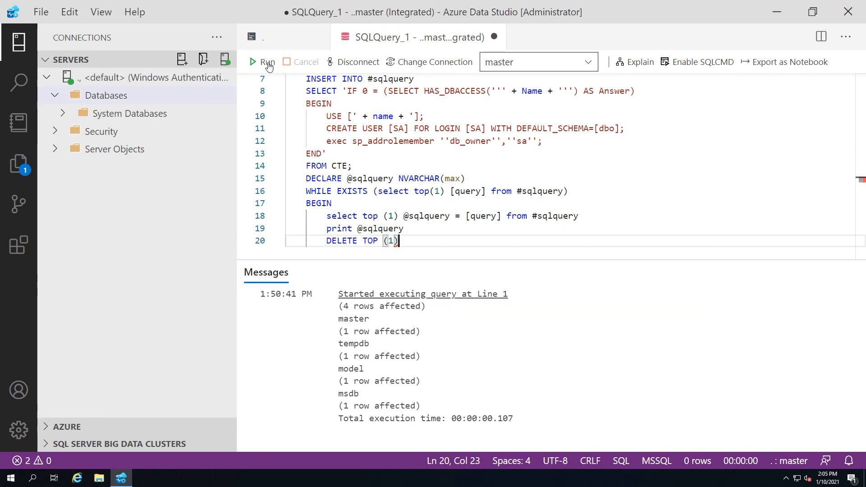
{"action": "type", "text": "from #"}
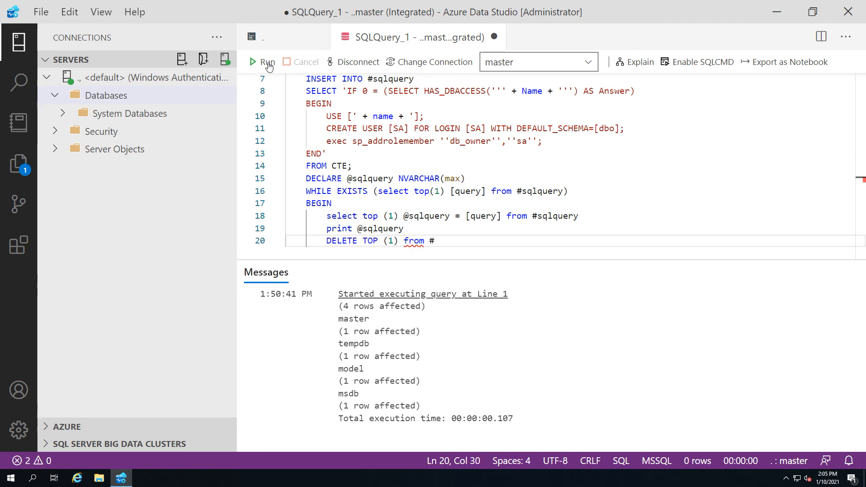
{"action": "type", "text": "sqlquery"}
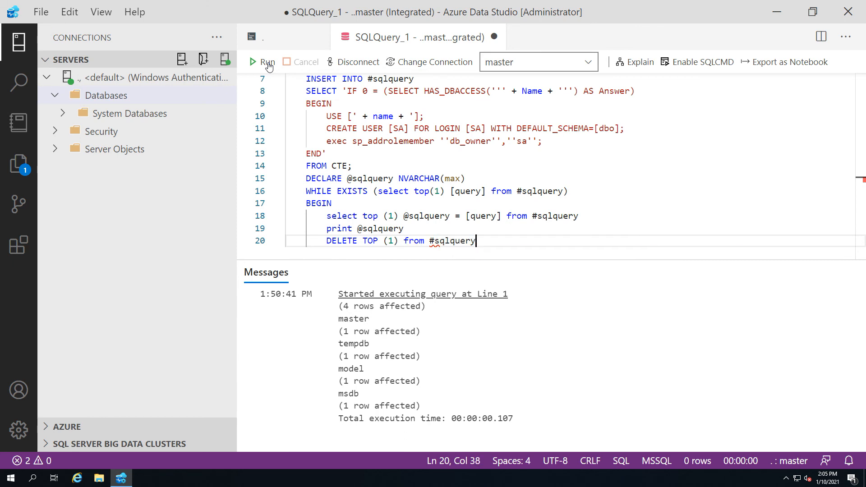
Close the loop with END, add DROP TABLE #sqlquery, and end the batch
{"action": "type", "text": "END"}
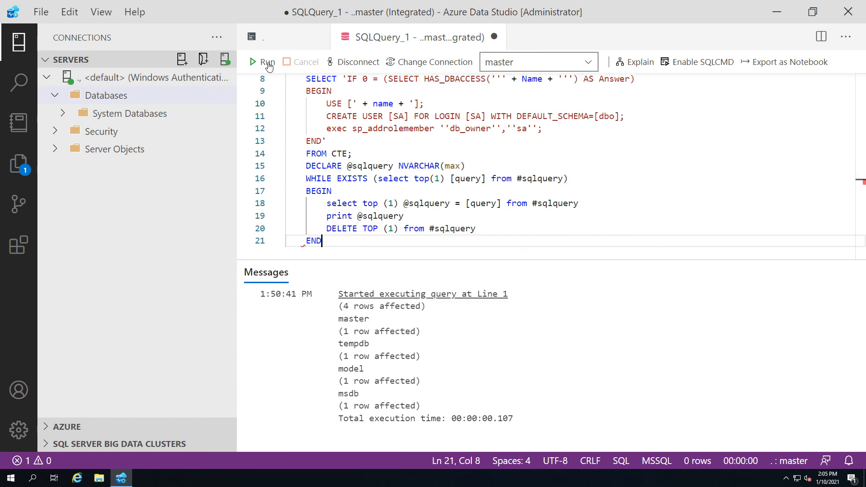
{"action": "type", "text": "DROP"}
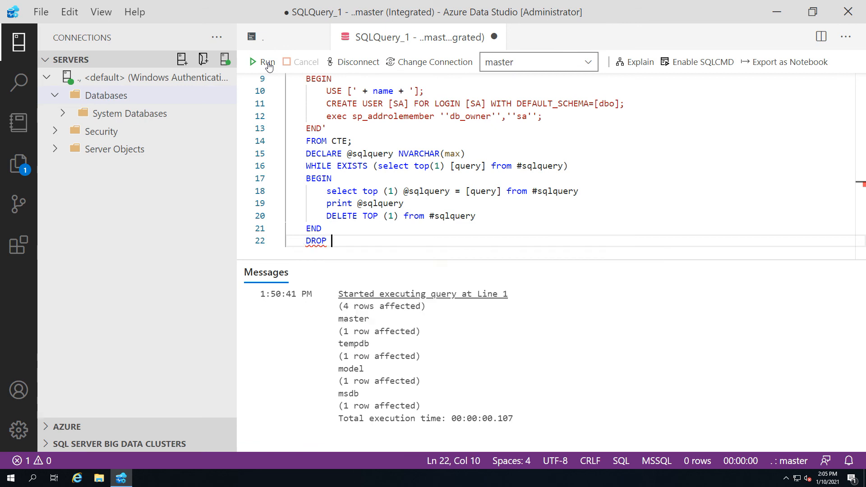
{"action": "type", "text": "TABLE #sql"}
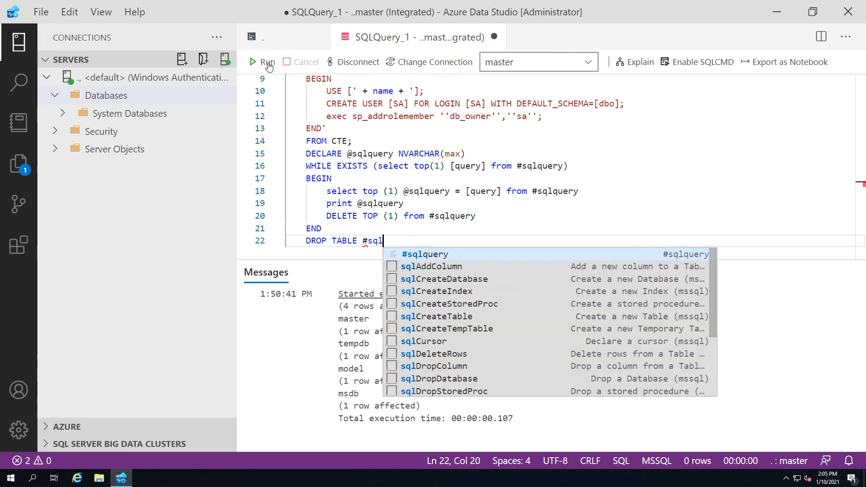
{"action": "type", "text": "END"}
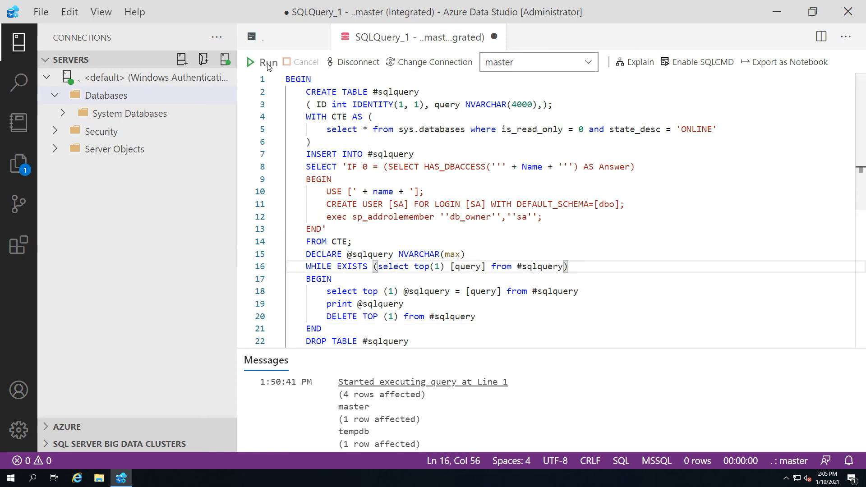
Run the batch and resize the Messages pane to review the printed CREATE USER scripts
{"action": "left_click", "coordinate": [266, 62]}
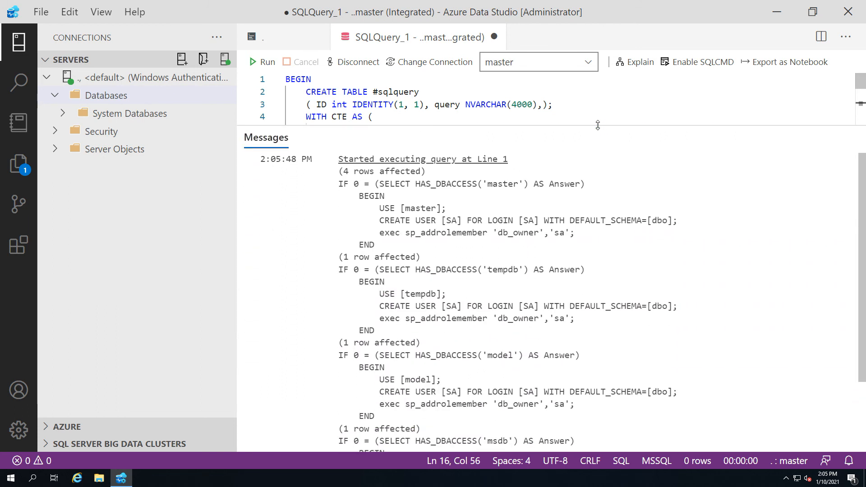
{"action": "left_click_drag", "start_coordinate": [337, 184], "coordinate": [381, 244]}
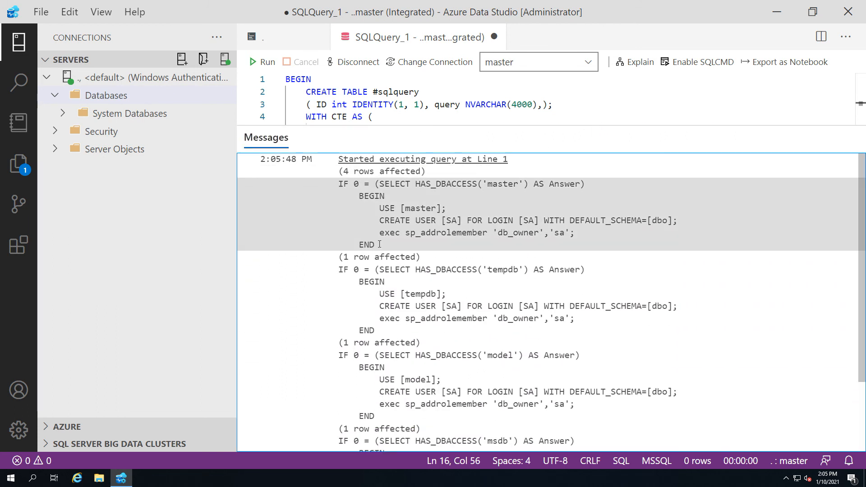
{"action": "left_click_drag", "start_coordinate": [337, 184], "coordinate": [374, 244]}
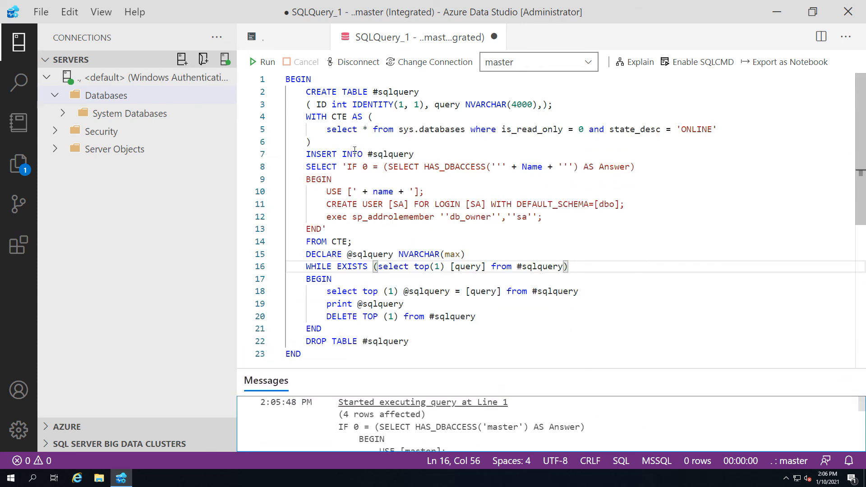
{"action": "left_click_drag", "start_coordinate": [306, 155], "coordinate": [327, 229]}
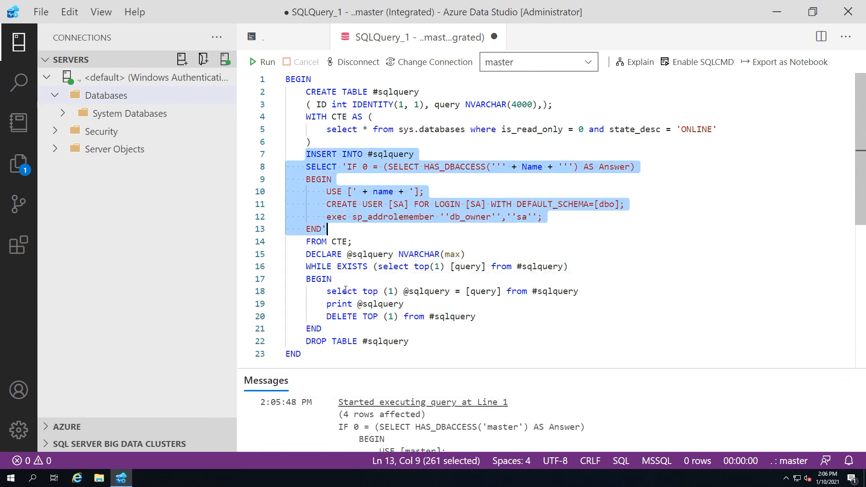
{"action": "left_click", "coordinate": [368, 166]}
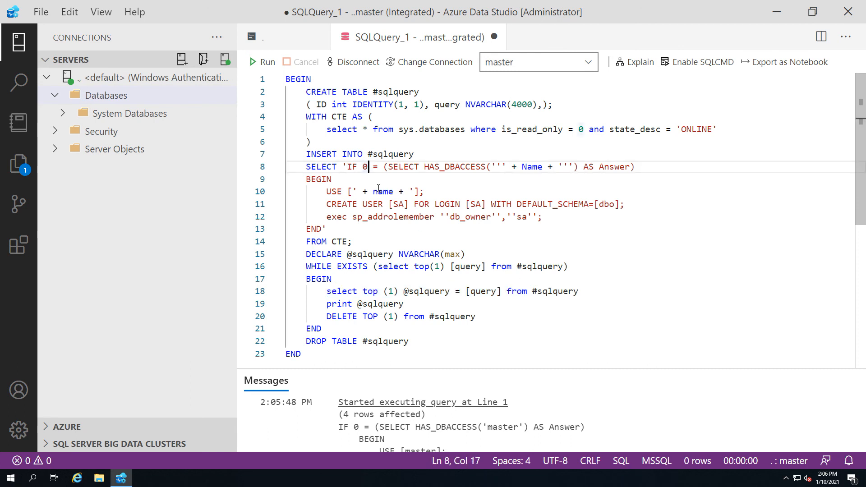